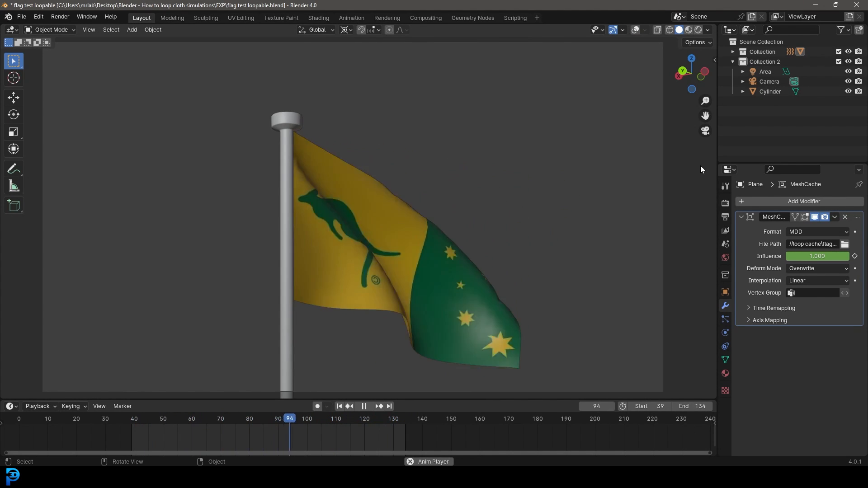
- Play, pause and orbit around the looping flag animation to review it
left_click(289, 419)
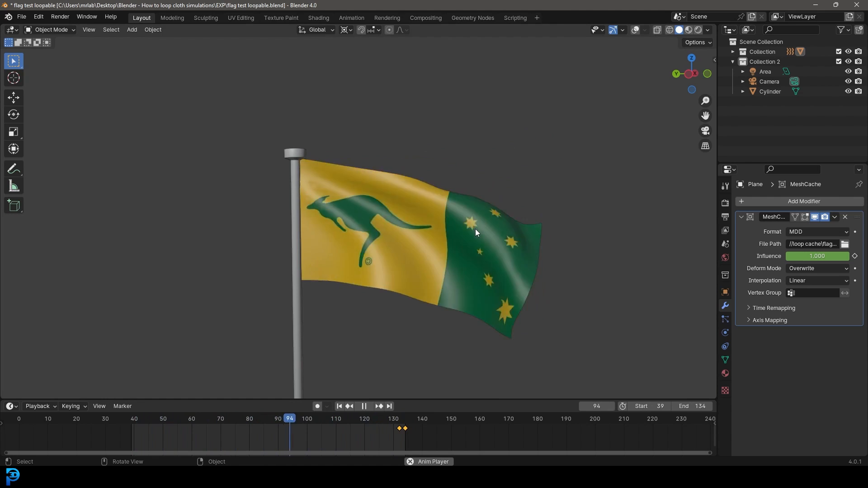
left_click(151, 419)
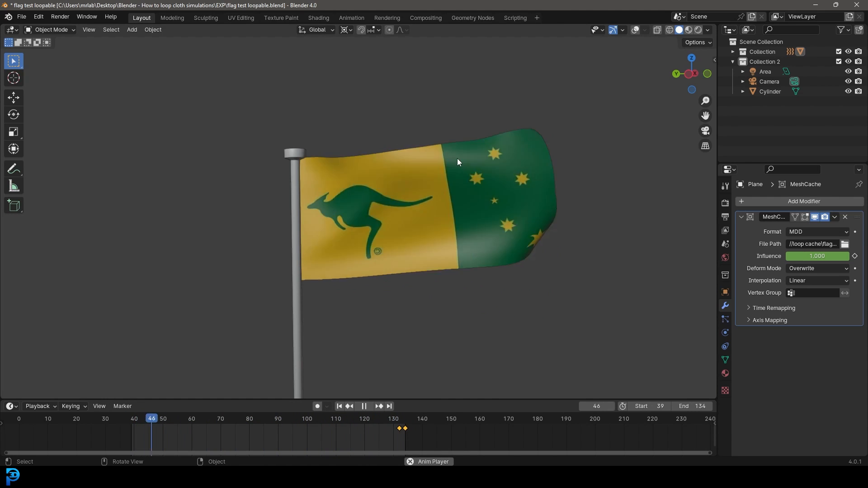
left_click(369, 406)
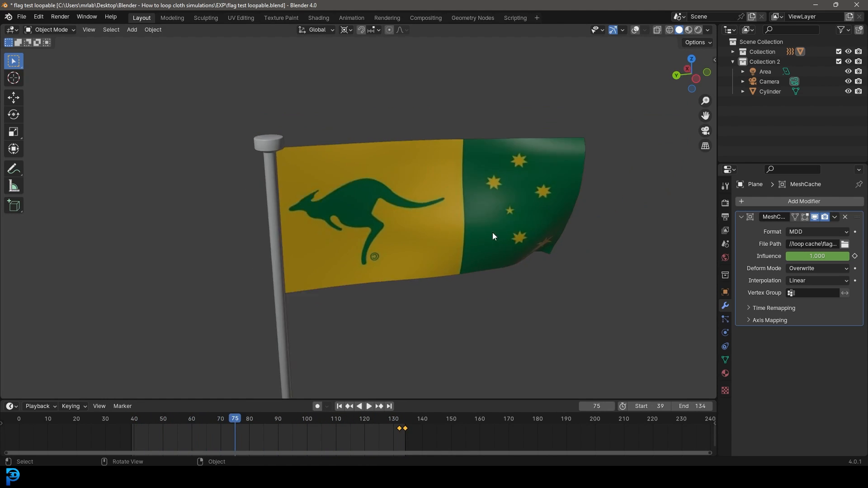
left_click_drag(488, 233, 426, 232)
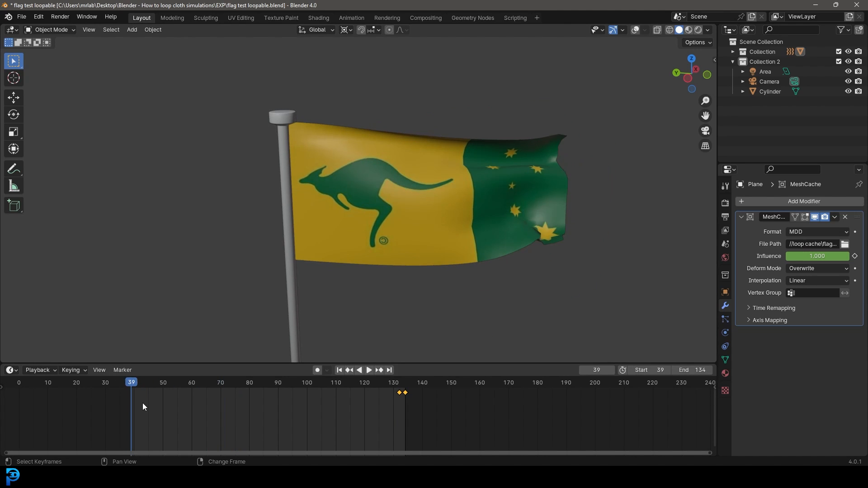
left_click(368, 370)
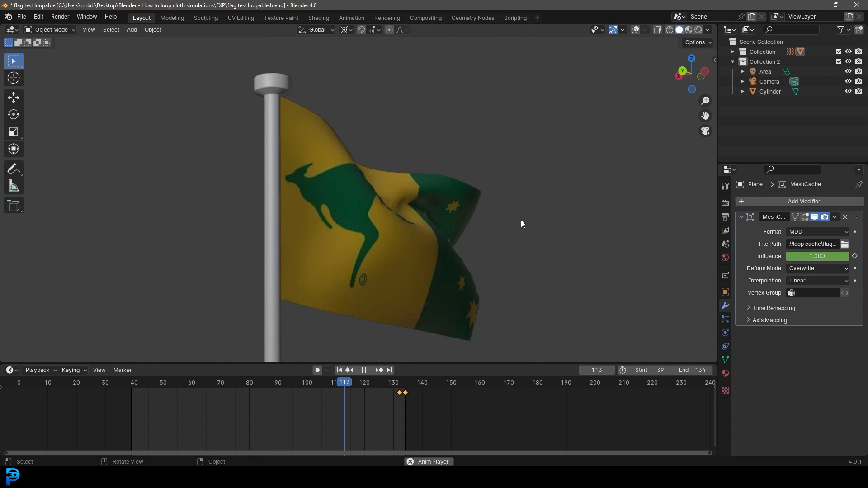
left_click_drag(343, 382, 206, 381)
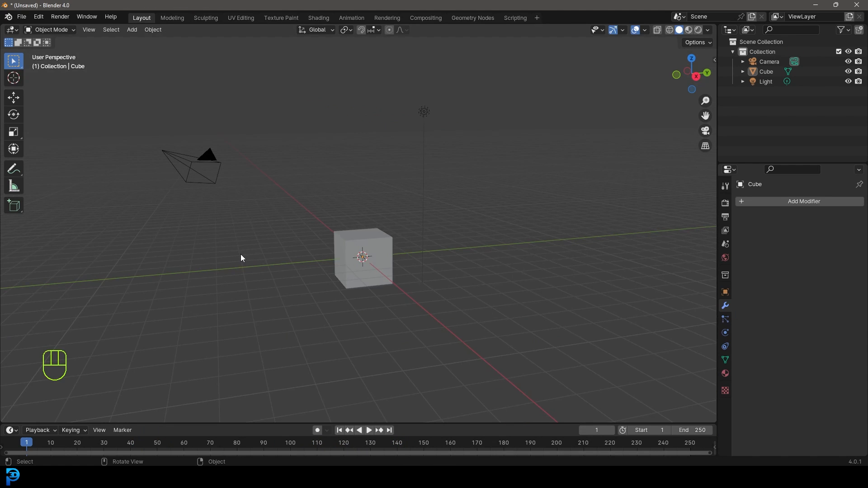
- Delete the default cube, camera and light, add a plane, and scale it 2x along X
left_click_drag(241, 258, 479, 331)
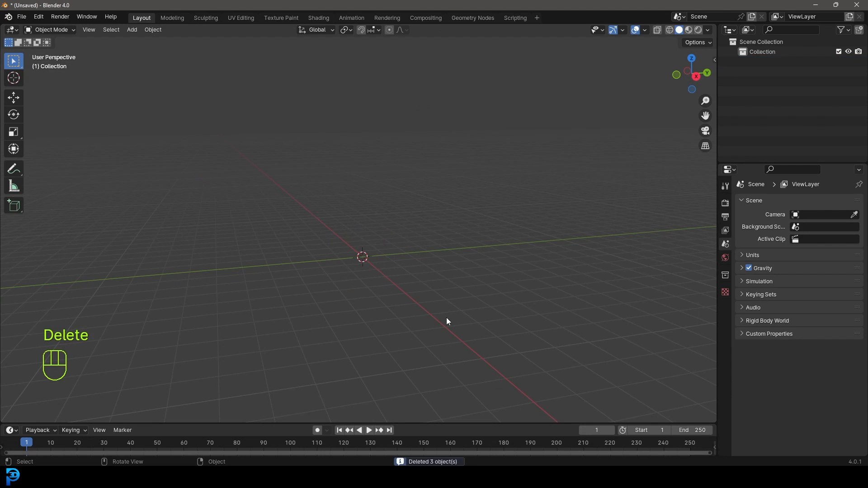
key("shift+a")
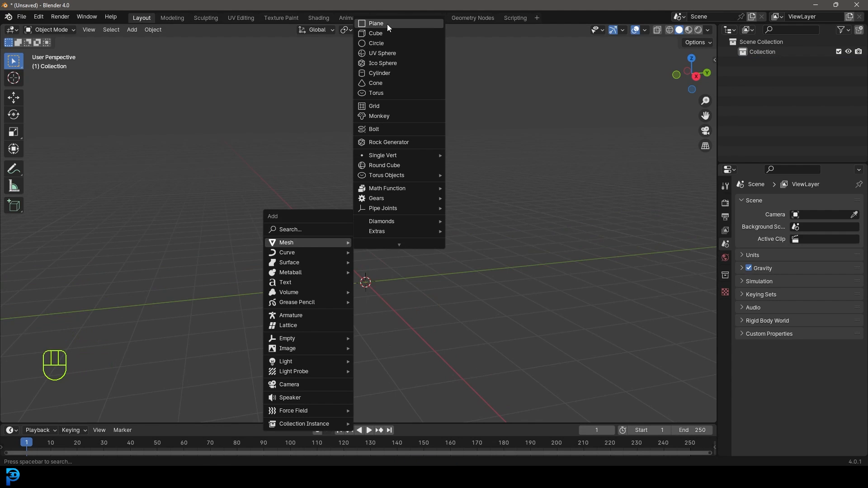
left_click(375, 23)
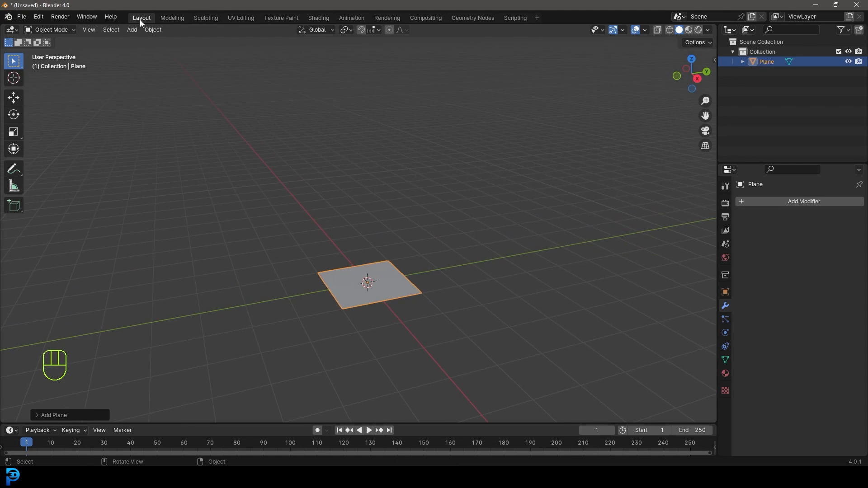
key("Tab")
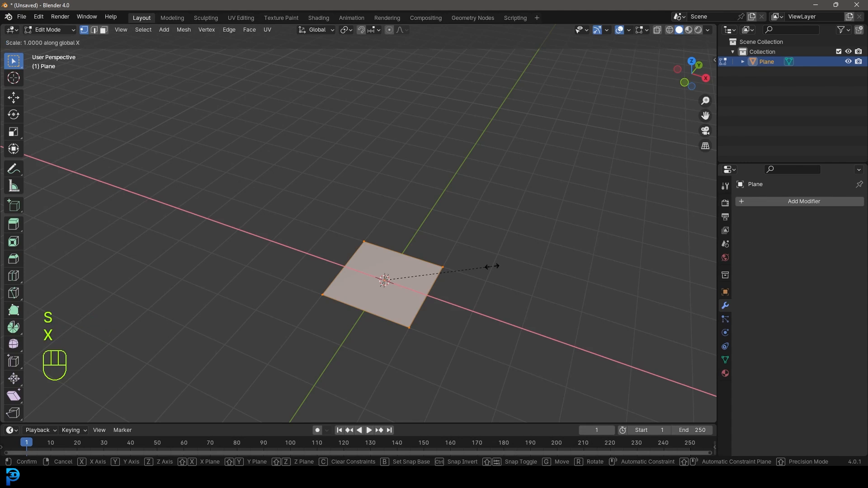
type("2")
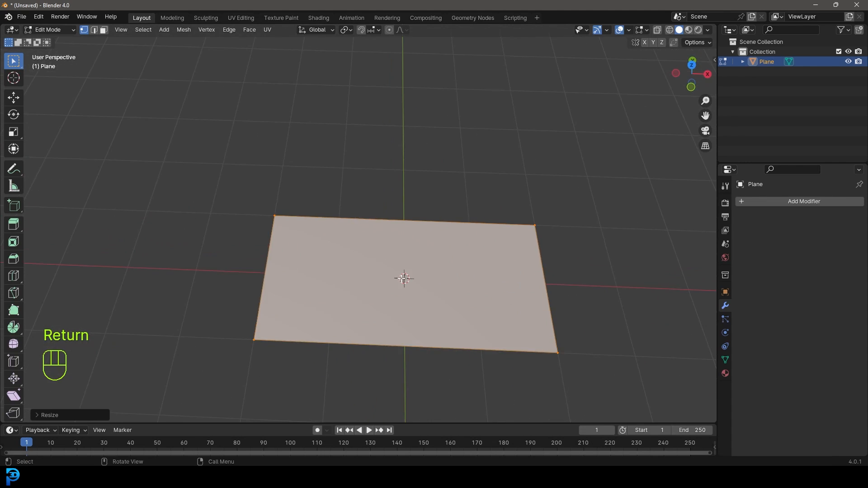
key("ctrl+r")
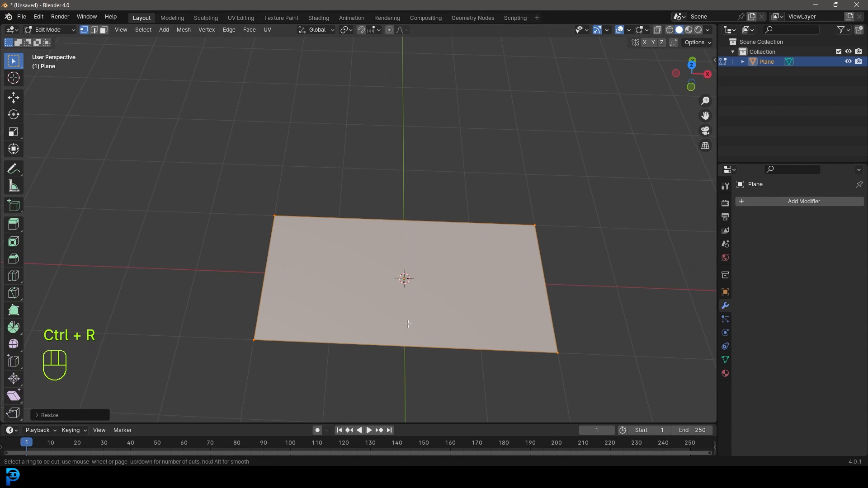
mouse_move(386, 209)
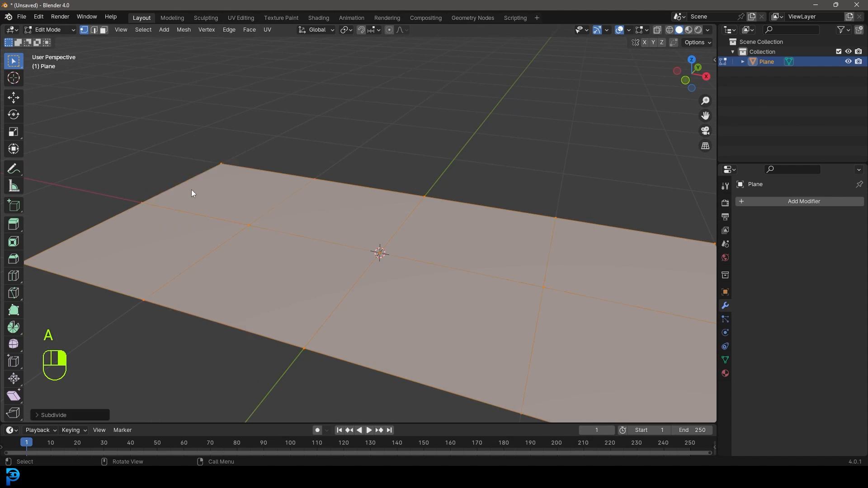
- Set the plane's subdivision to 30 cuts and stand it upright facing front
left_click(54, 414)
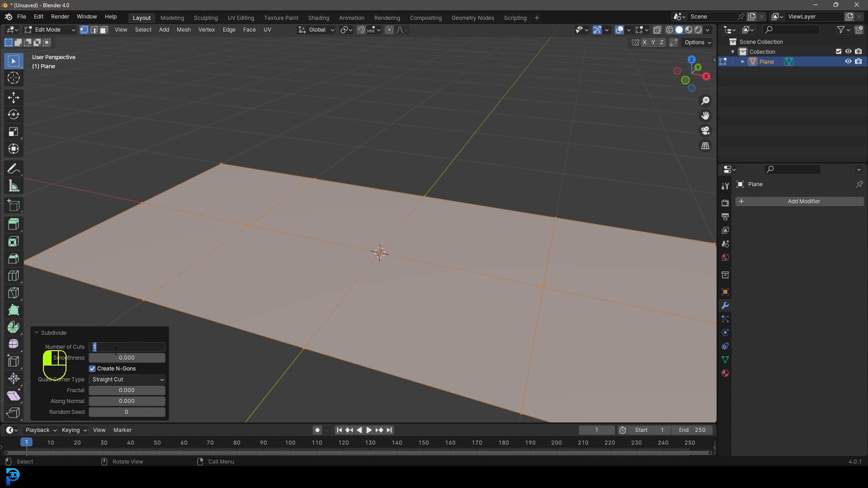
type("30")
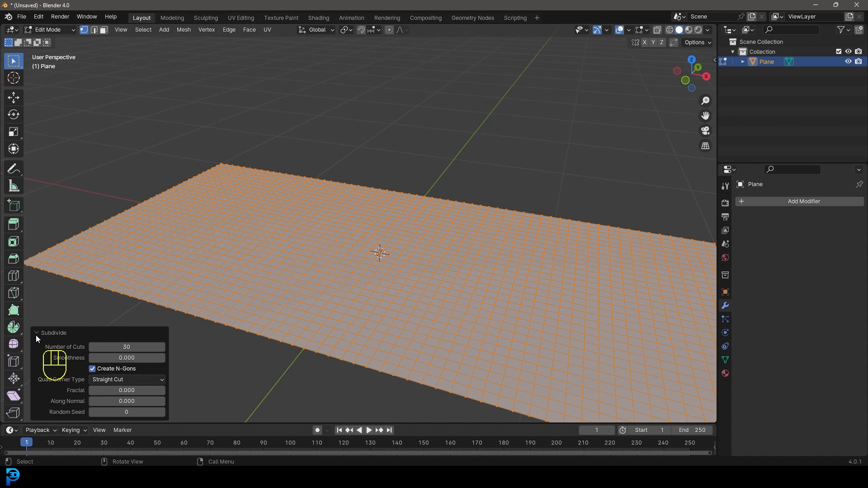
left_click(36, 332)
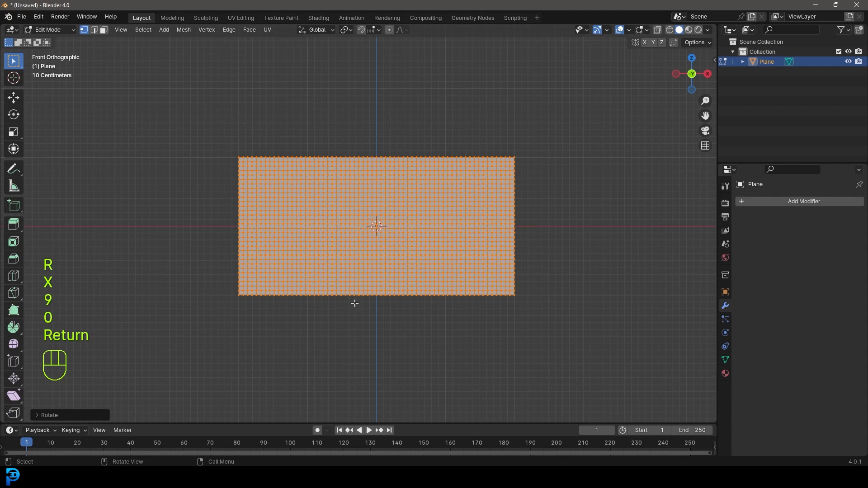
- Assign the plane's edge vertices to a new vertex group 'Group' and exit Edit Mode
key("Return")
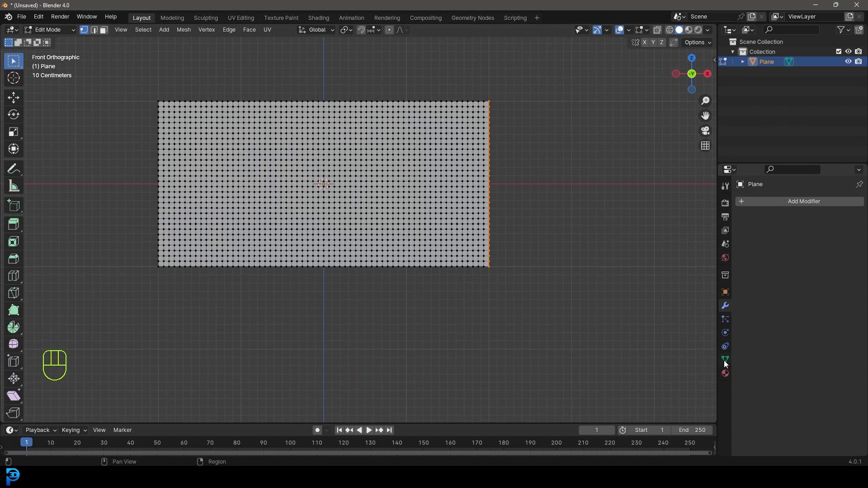
left_click(724, 361)
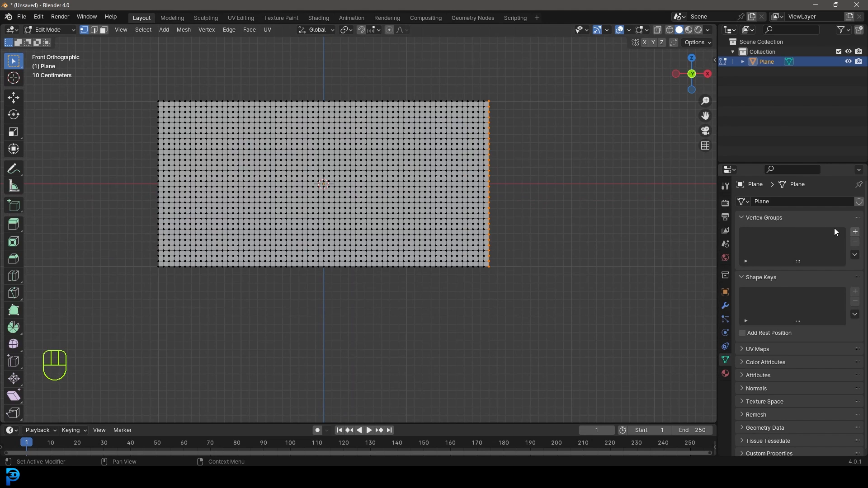
left_click(854, 231)
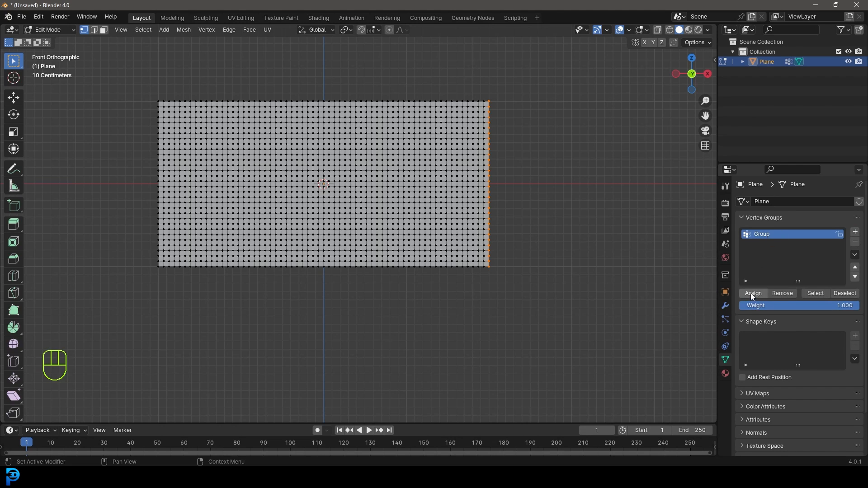
mouse_move(504, 229)
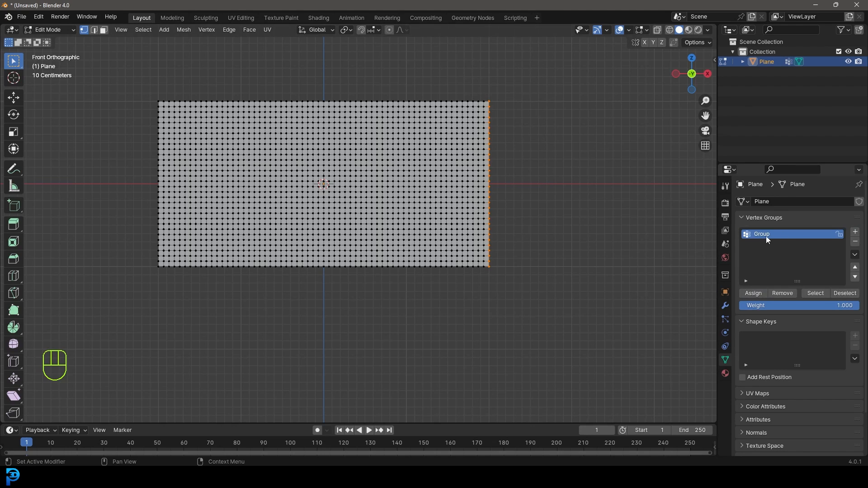
key("Tab")
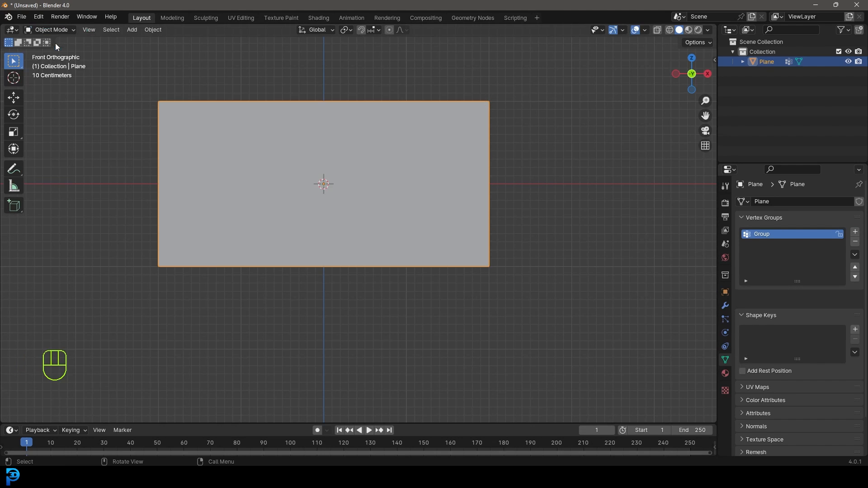
mouse_move(725, 332)
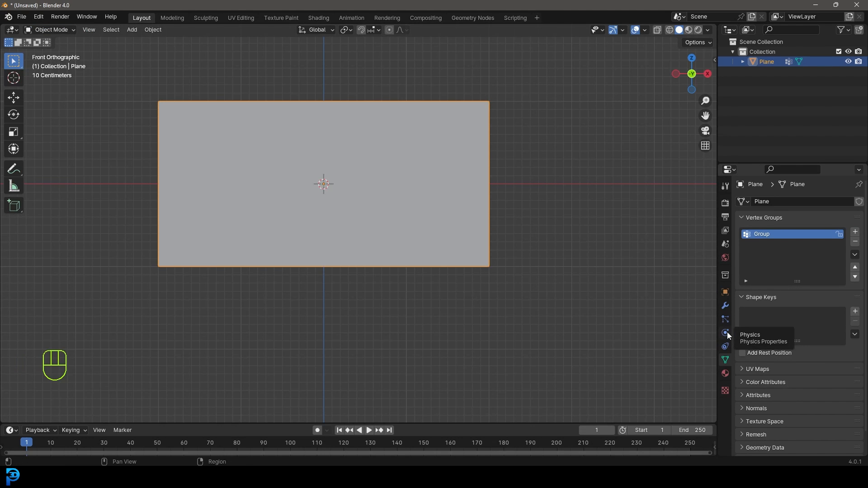
- In the plane's Cloth physics Shape settings, pin the cloth with the Group vertex group
left_click(725, 333)
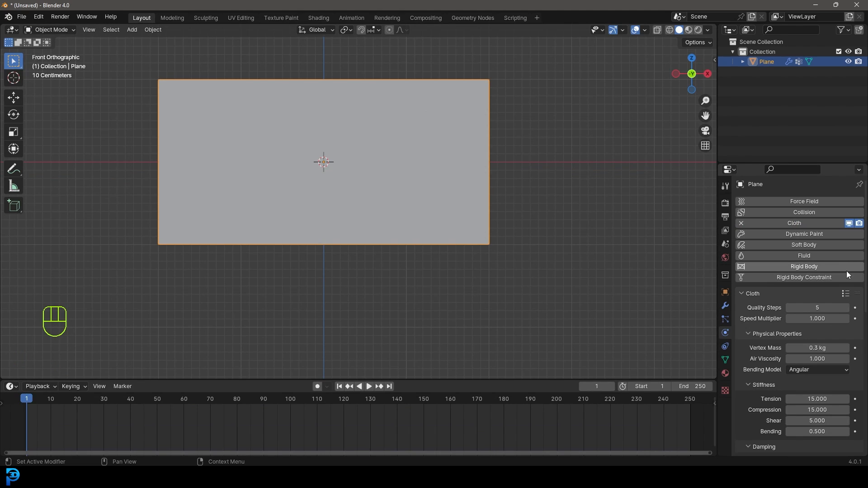
scroll("down", 3)
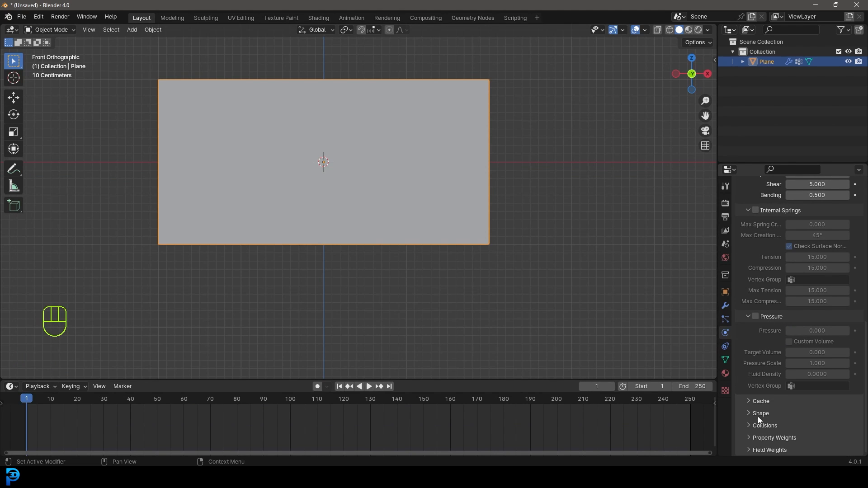
left_click(761, 413)
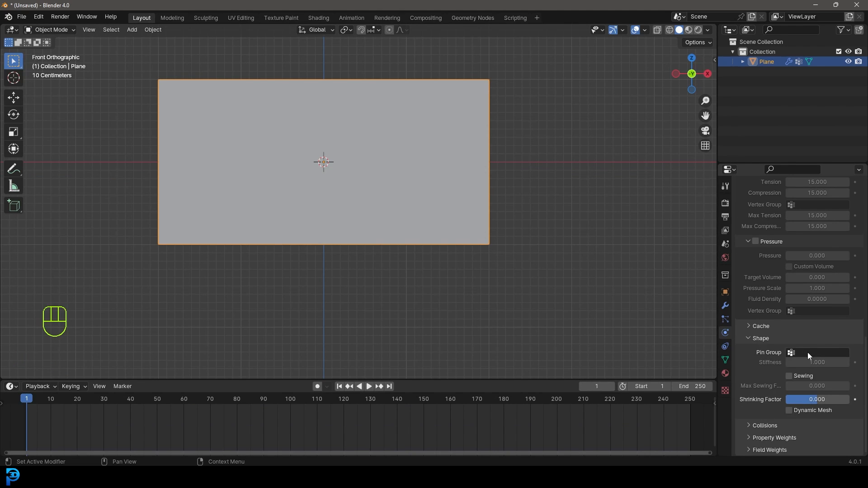
left_click(791, 352)
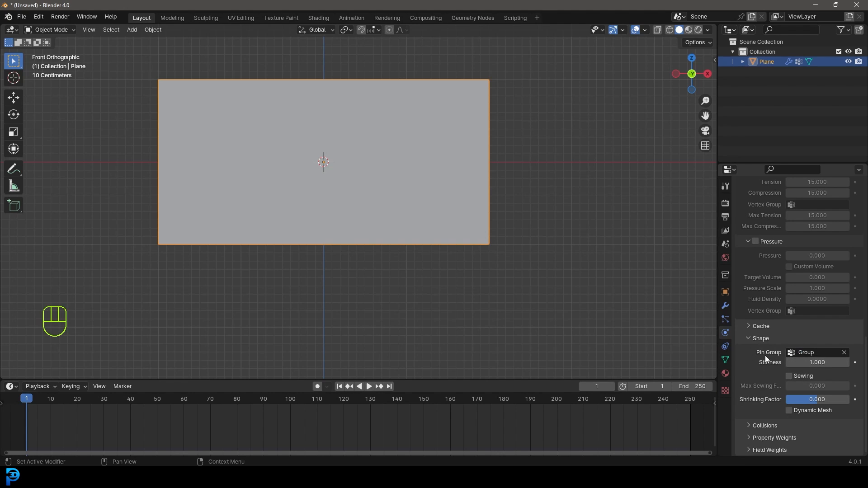
- Enable cloth self collisions and apply Shade Smooth to the plane
scroll("down", 3)
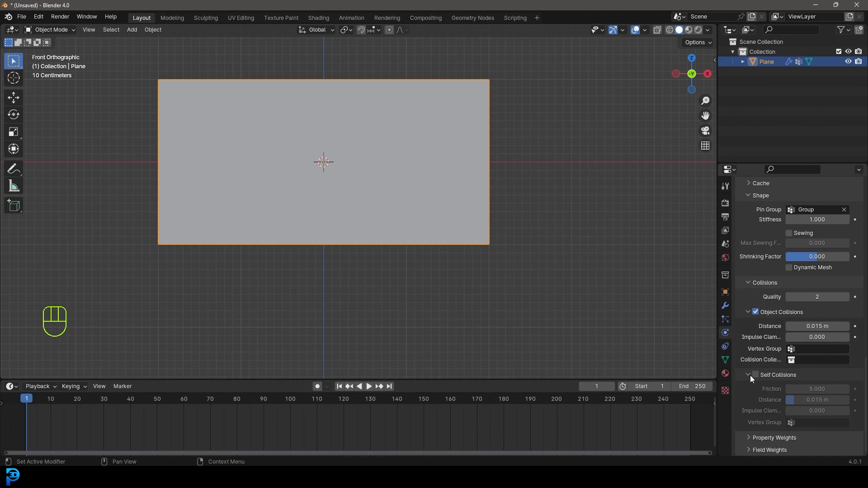
left_click(754, 375)
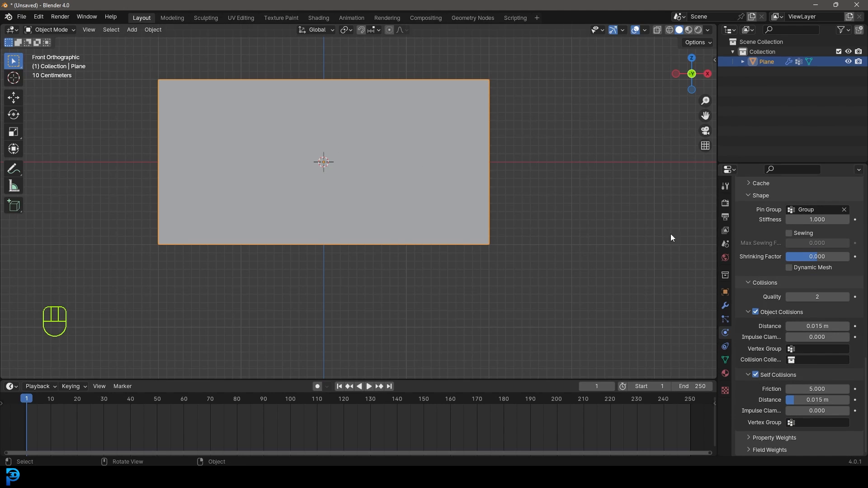
right_click(323, 162)
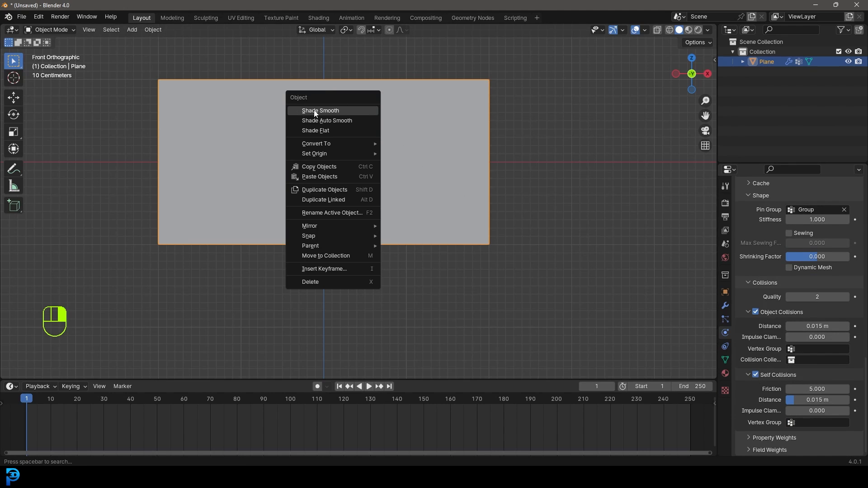
left_click(320, 110)
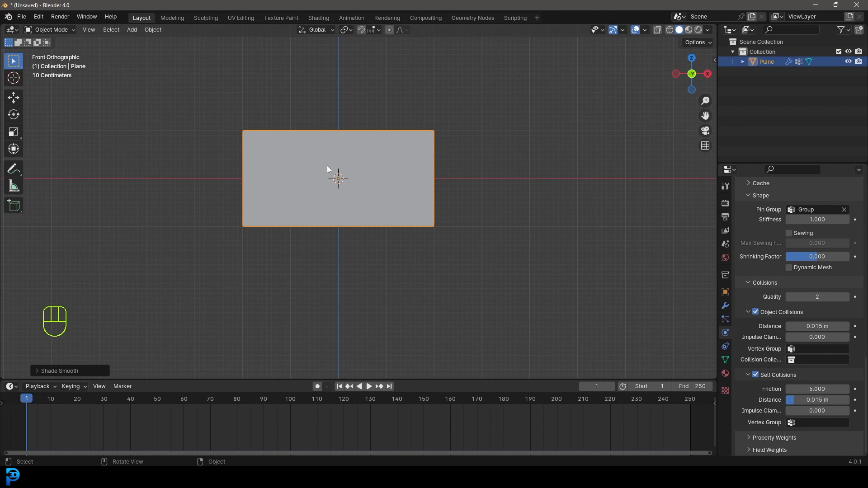
- Play the cloth draping from its pinned edge, rewind, and bring up the Add menu
key("space")
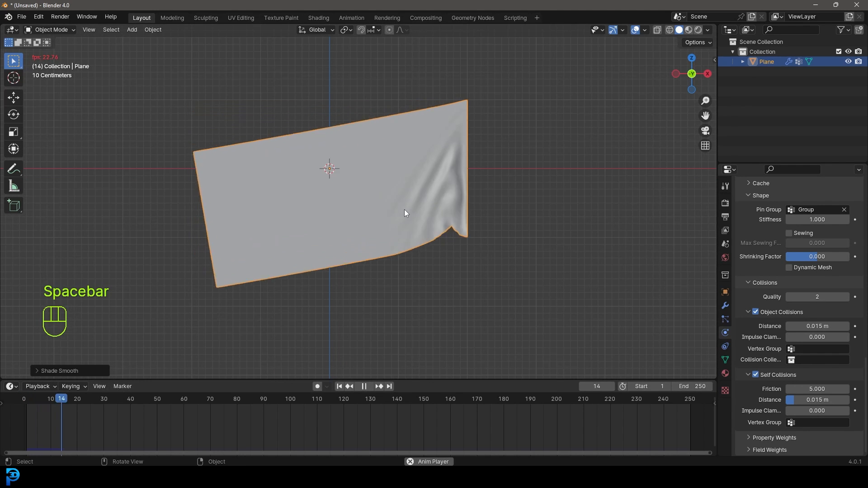
key("space")
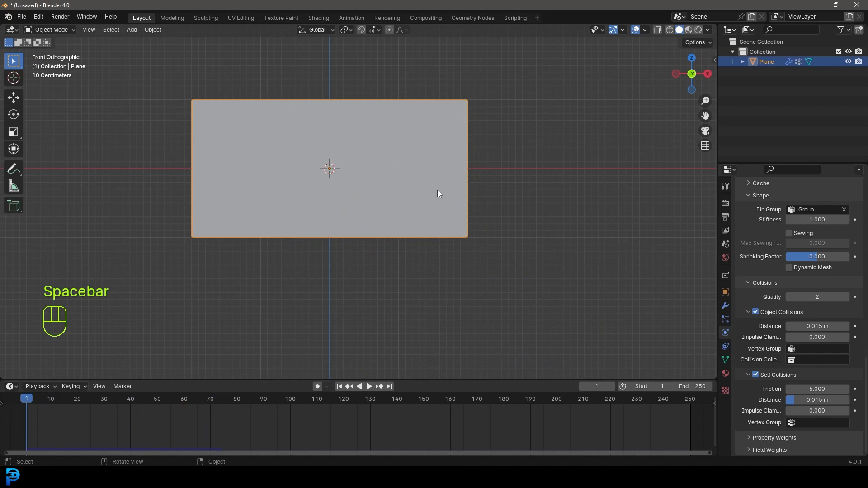
key("shift+a")
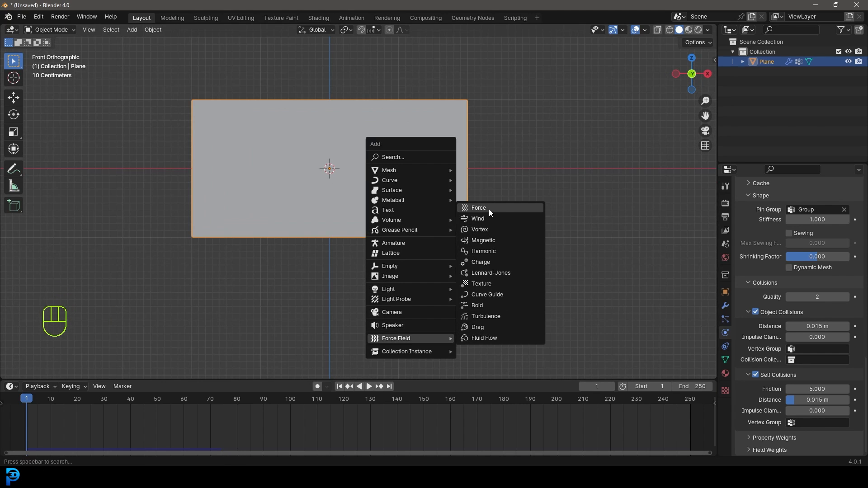
- Add a Wind force field right of the flag with strength 5400
left_click(477, 218)
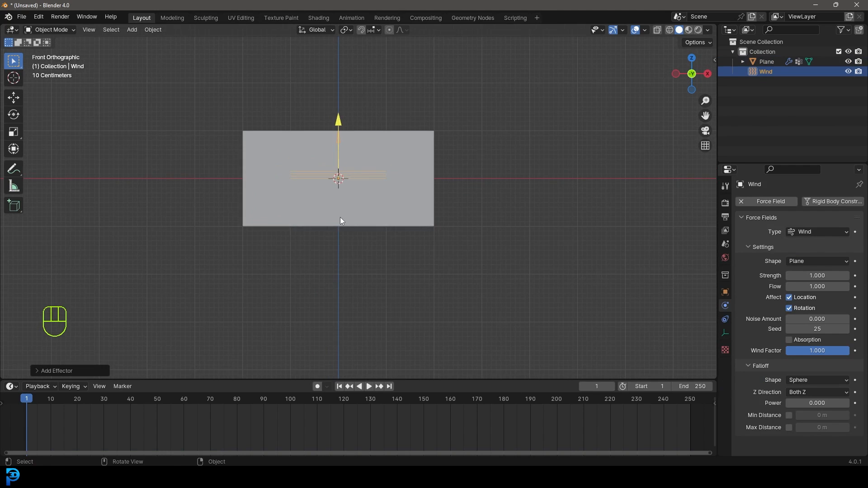
left_click_drag(338, 178, 575, 177)
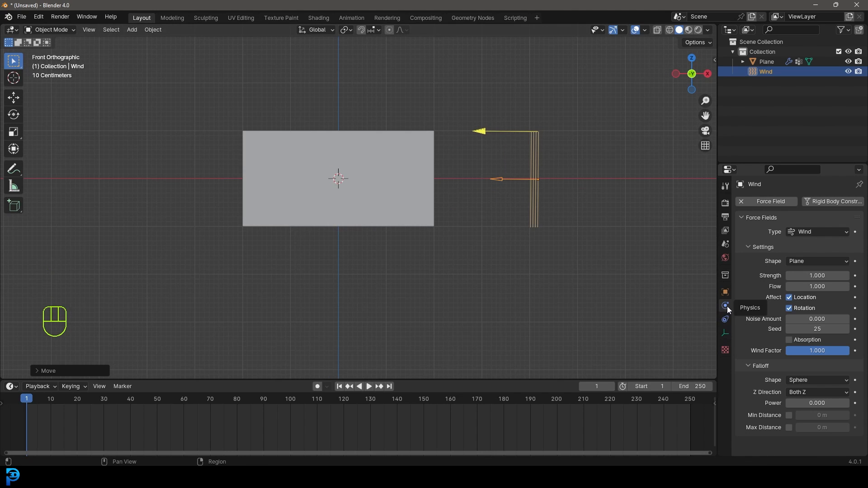
double_click(816, 276)
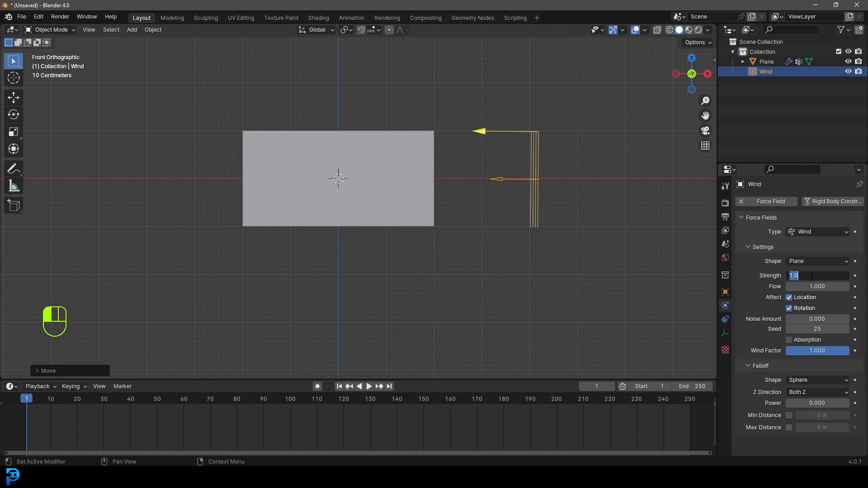
type("540")
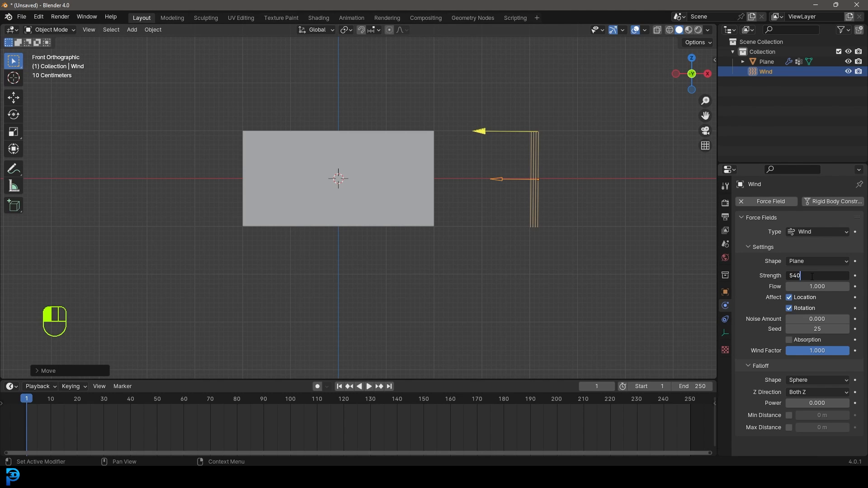
key("Return")
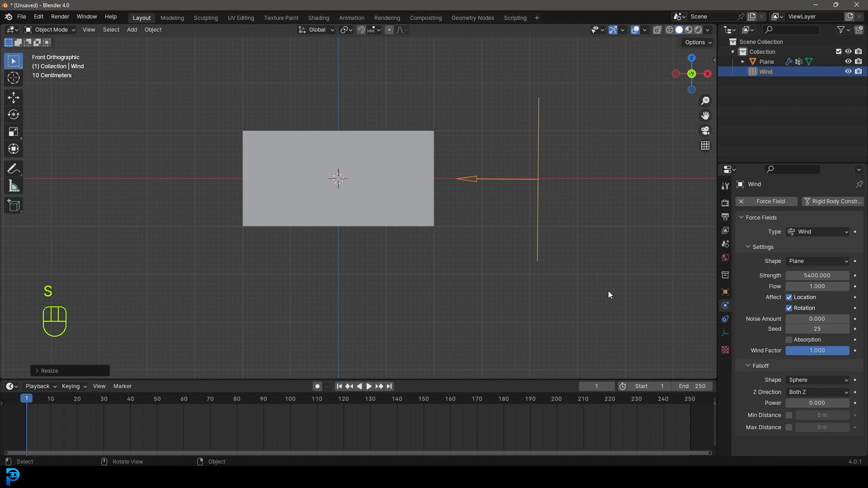
- Scale up the wind field, play the billowing flag, and begin saving the file
key("r")
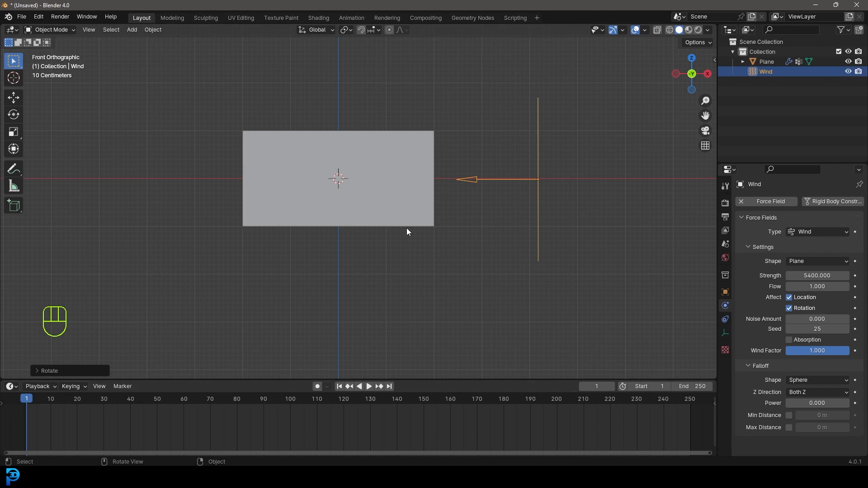
key("space")
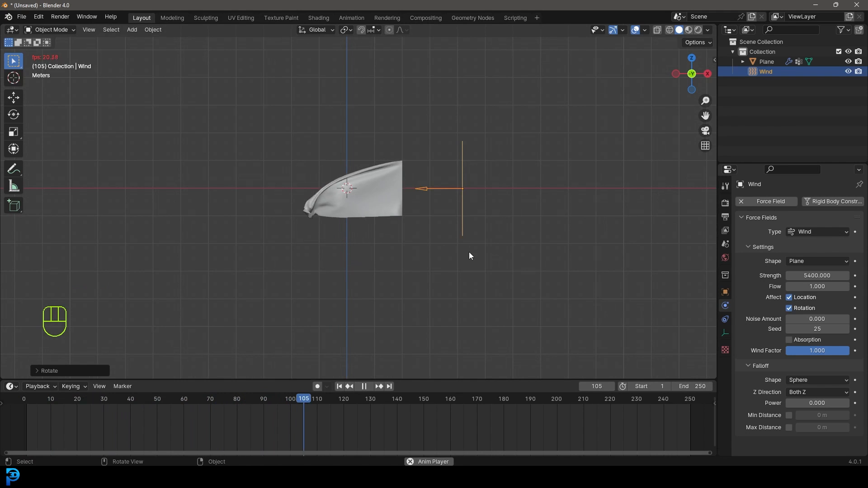
key("ctrl+s")
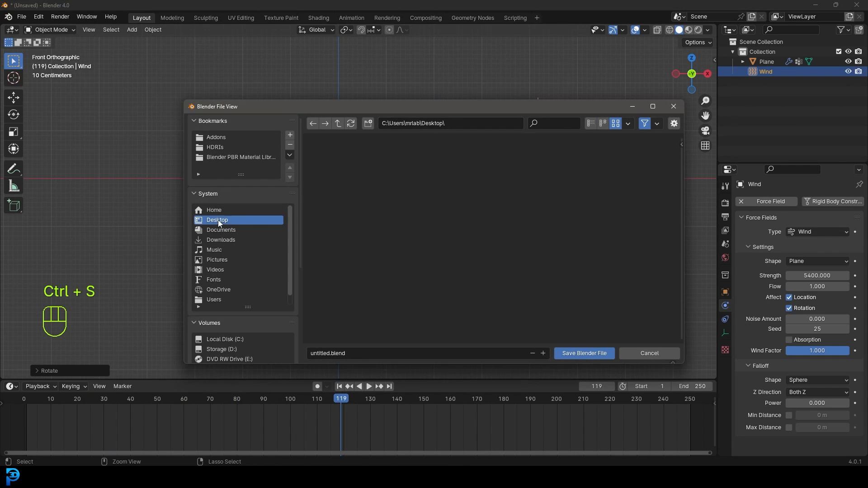
- Save the file as untitled.blend on the Desktop and scroll to the cloth cache settings
left_click(583, 353)
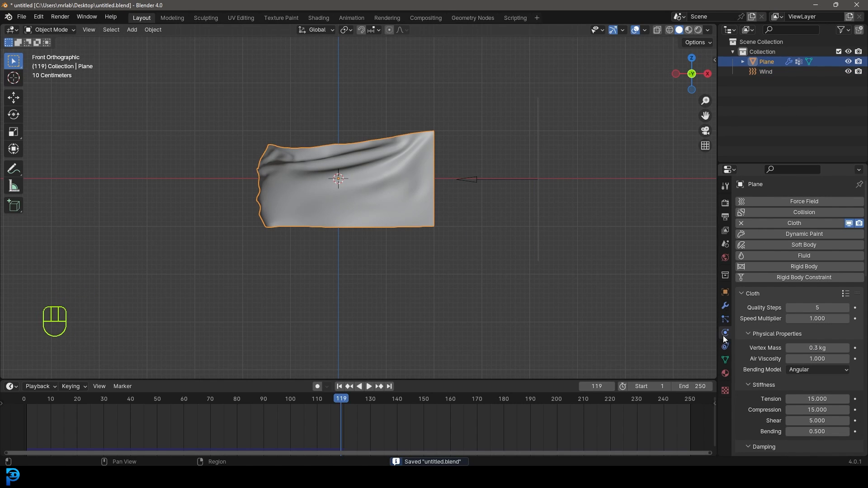
scroll("down", 3)
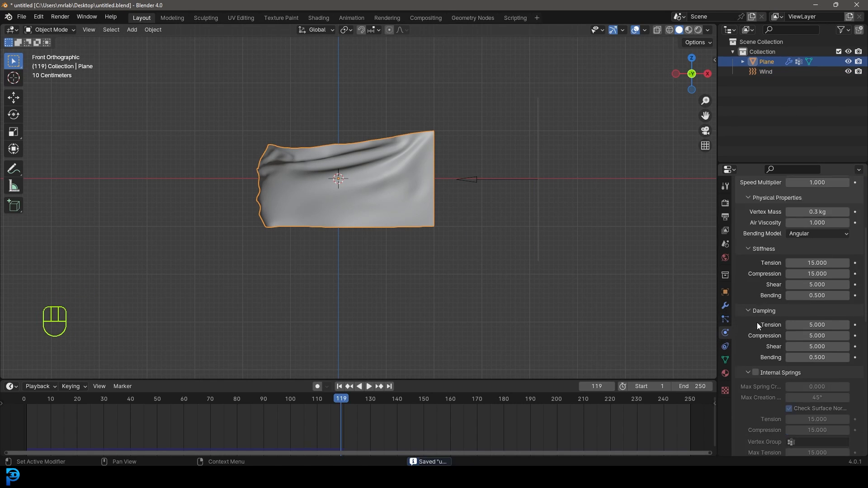
scroll("down", 3)
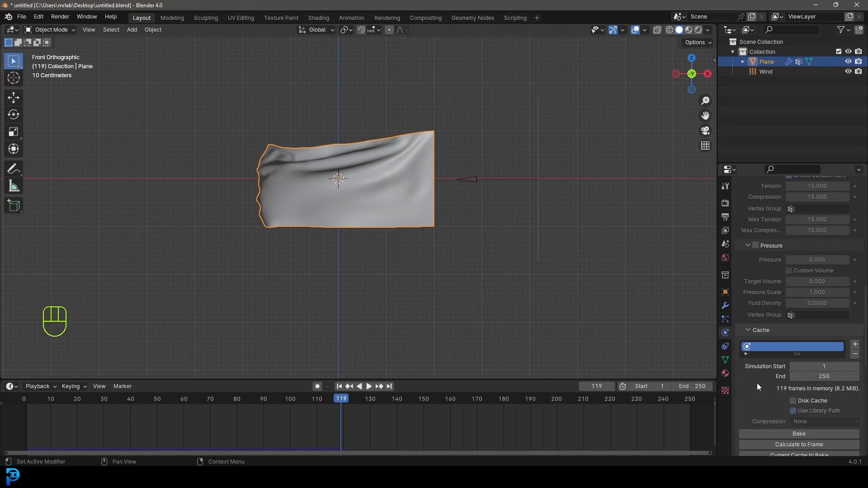
scroll("down", 3)
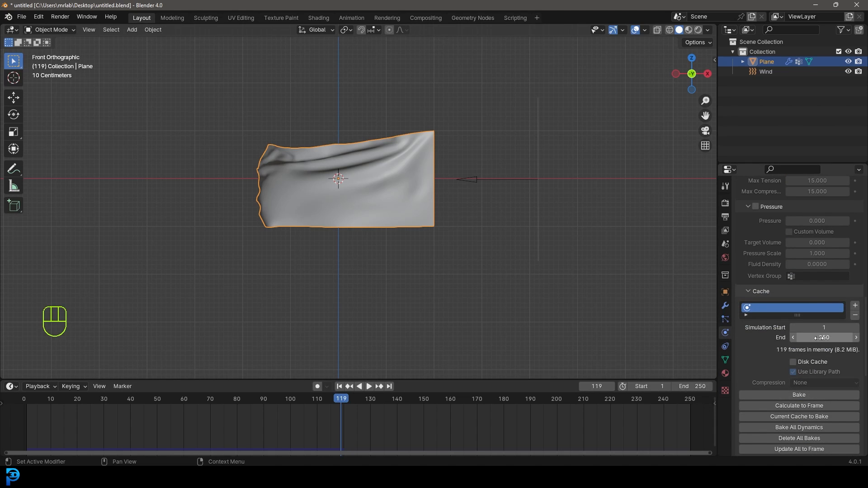
mouse_move(823, 337)
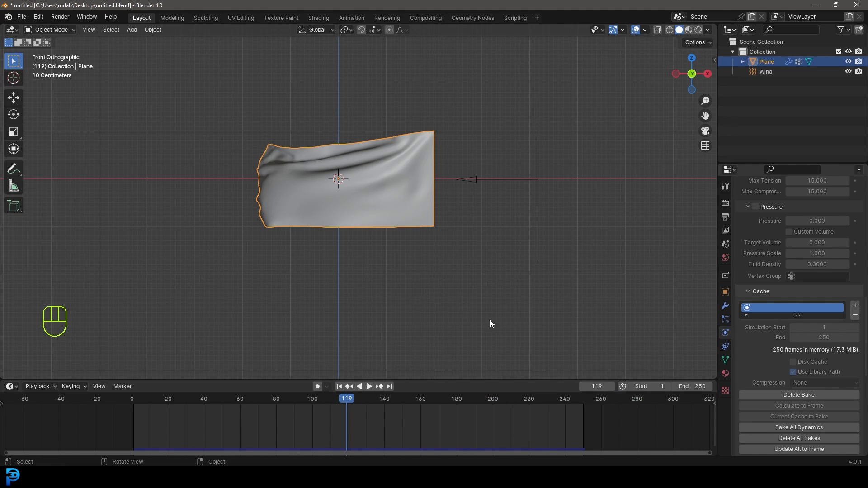
- Save the file, enable the NewTek MDD format add-on, save preferences and close Preferences
key("ctrl+s")
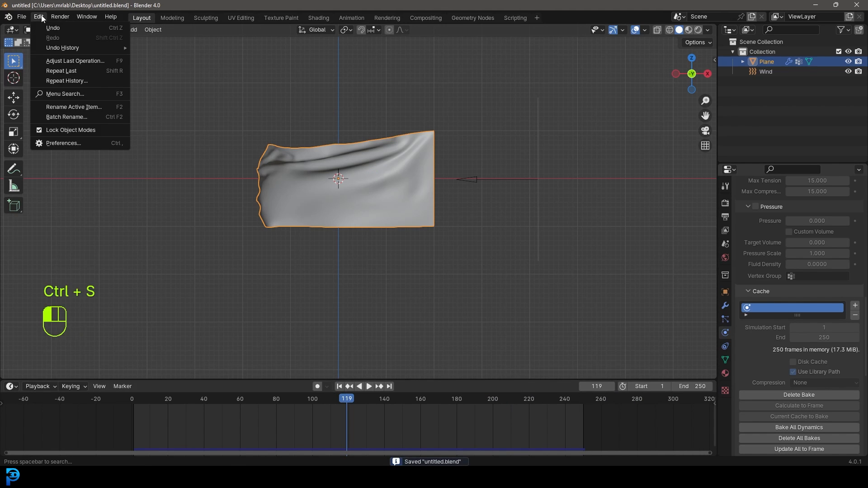
left_click(62, 143)
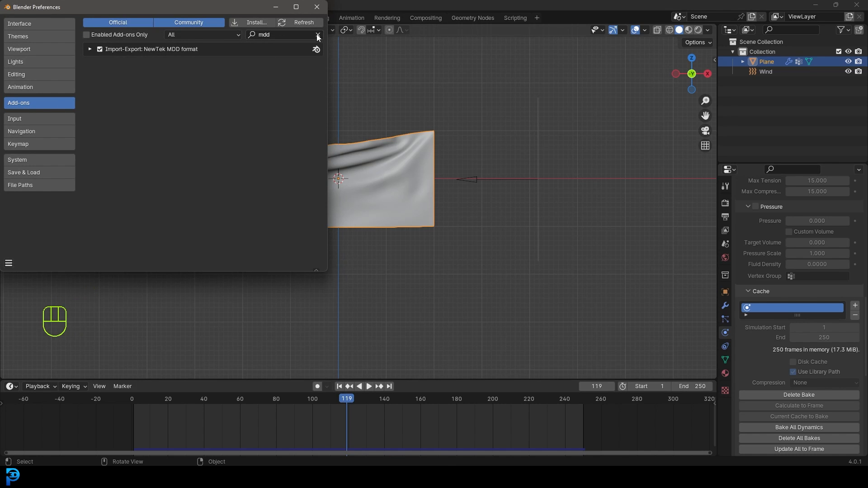
key("Backspace")
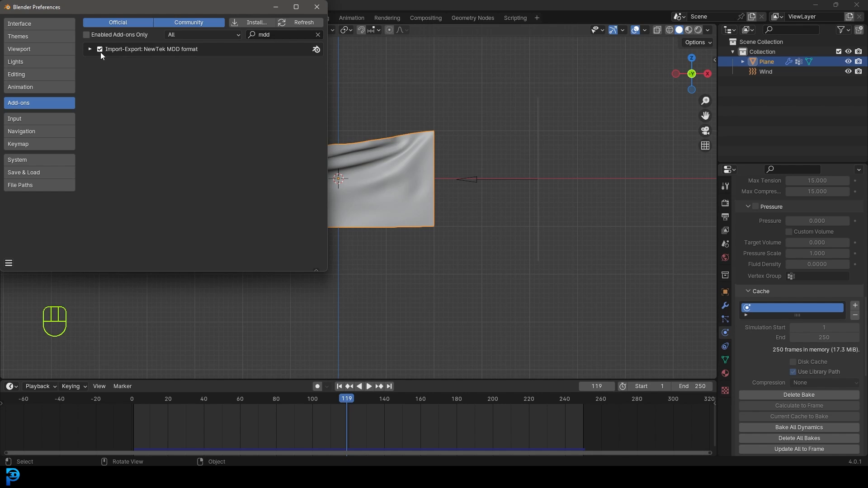
left_click(100, 49)
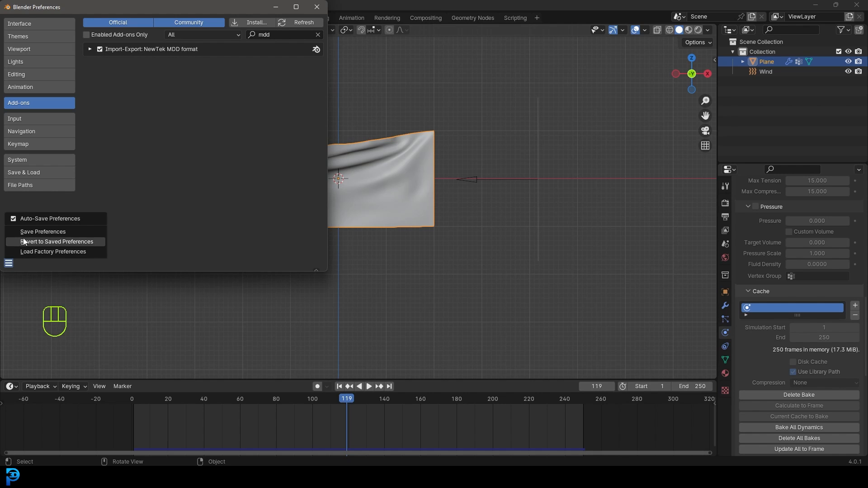
left_click(43, 231)
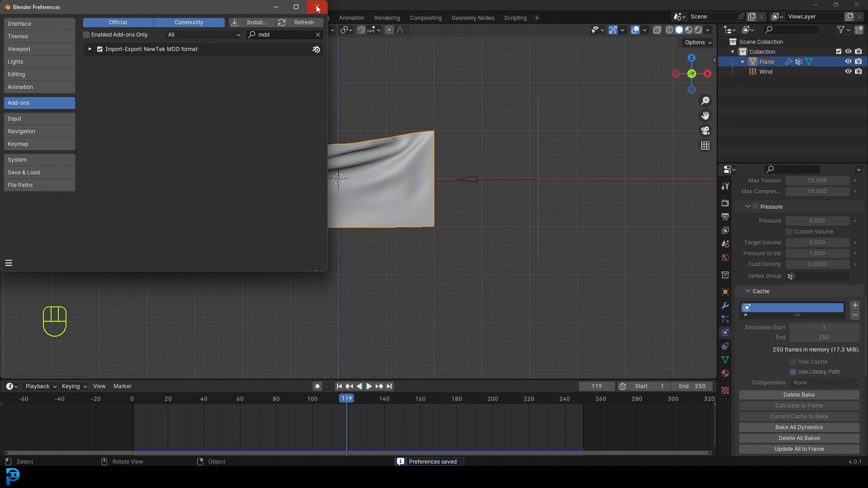
left_click(316, 7)
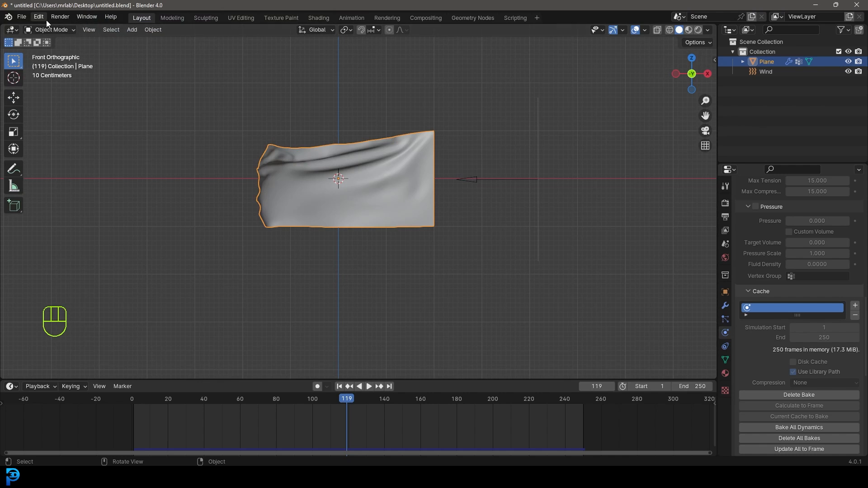
- Export the cloth animation as a Lightwave point cache (.mdd) named MDD on the Desktop
left_click(22, 16)
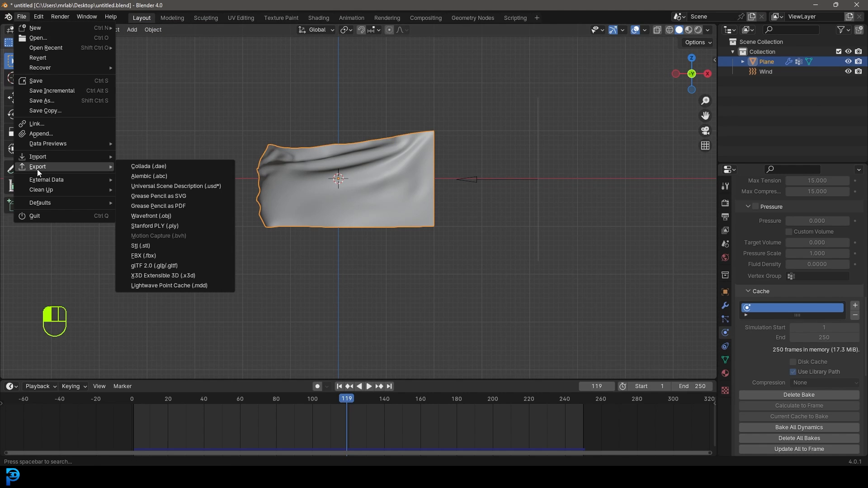
mouse_move(175, 285)
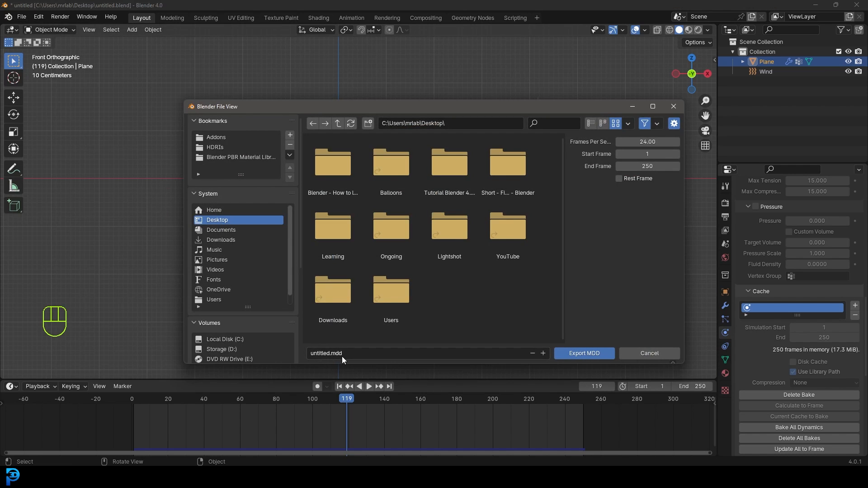
type("MD")
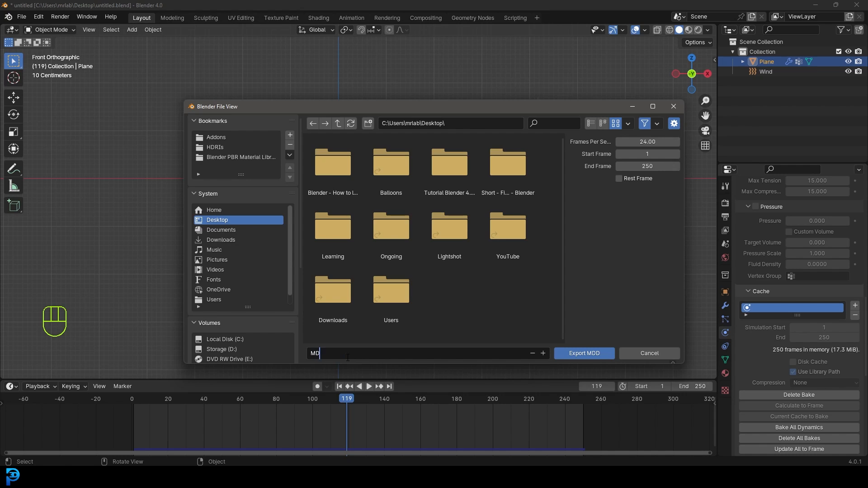
left_click(583, 353)
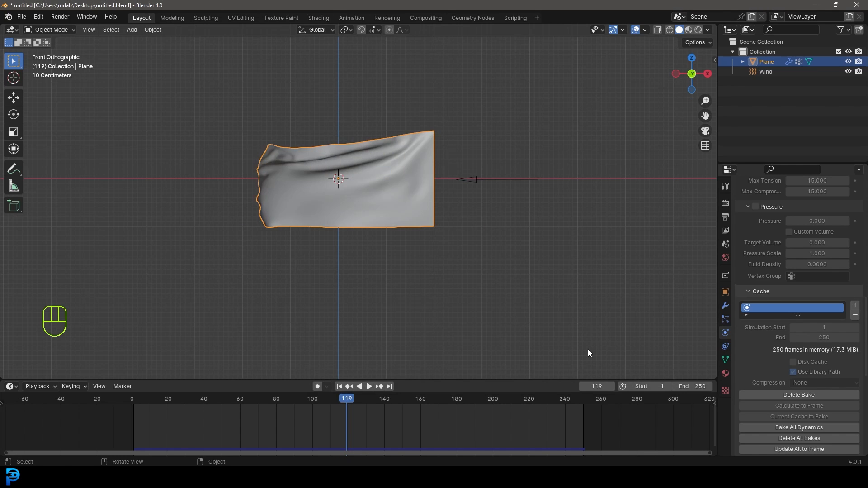
mouse_move(347, 156)
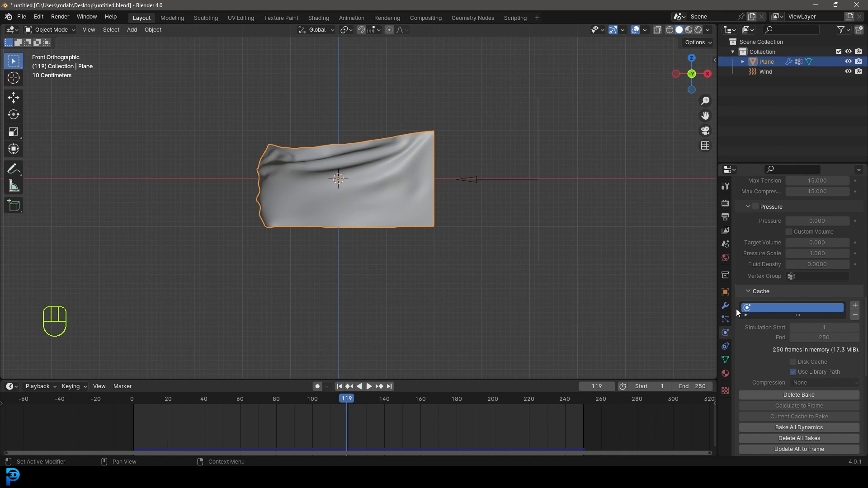
- Remove Cloth physics from the plane, delete the Wind field, and confirm no modifiers remain
left_click(724, 305)
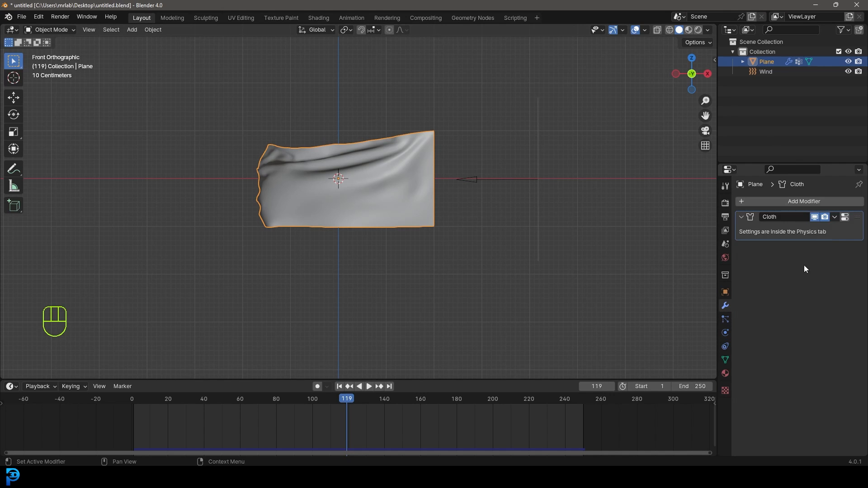
left_click(834, 216)
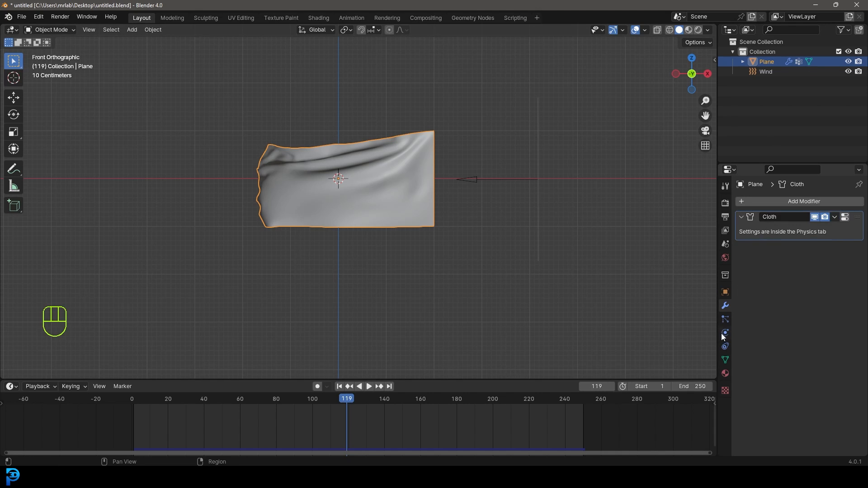
left_click(724, 332)
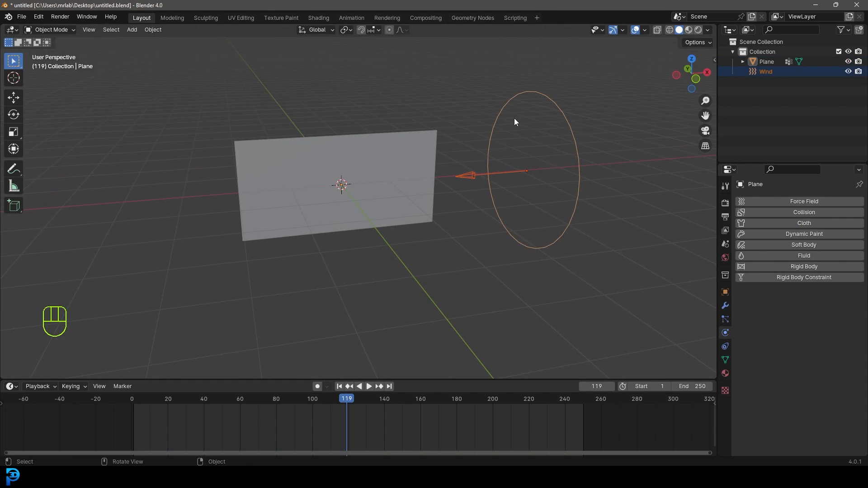
key("Delete")
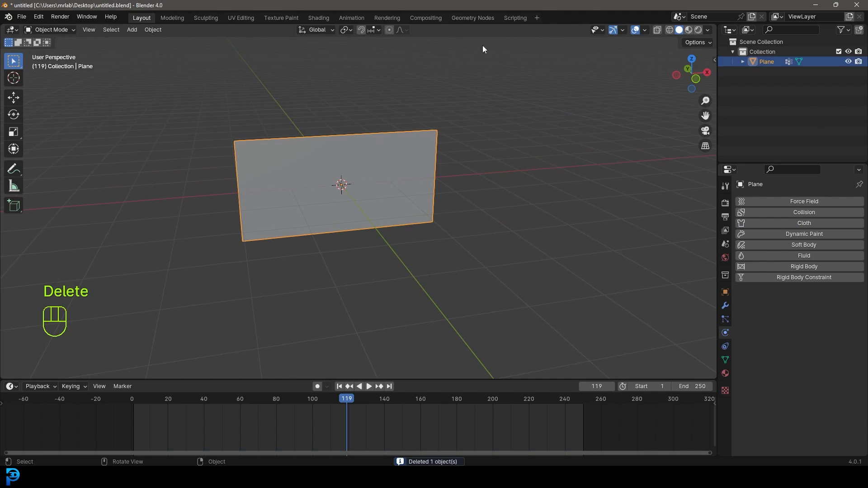
left_click(724, 305)
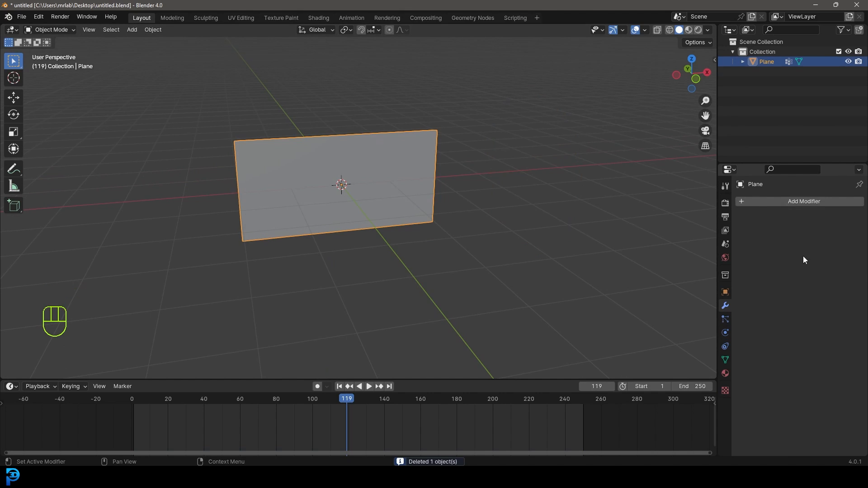
- Add a Mesh Cache modifier via the 'ca' search and choose MDD.mdd from the Desktop
left_click(803, 201)
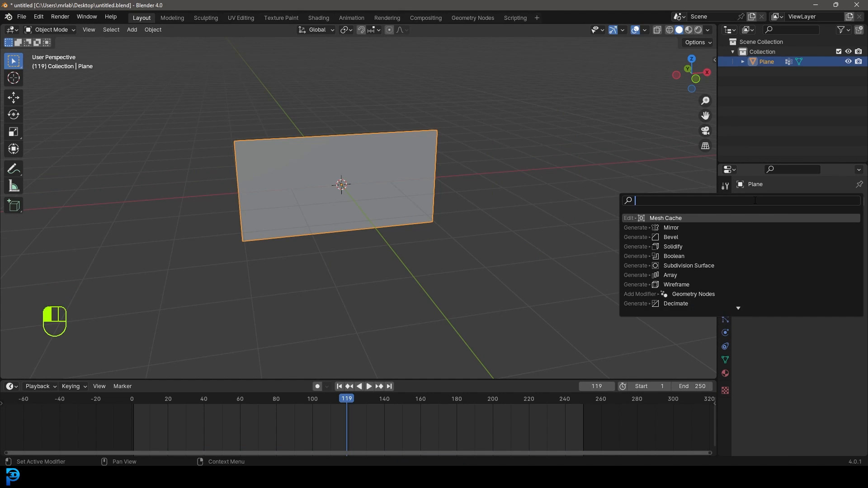
type("cach")
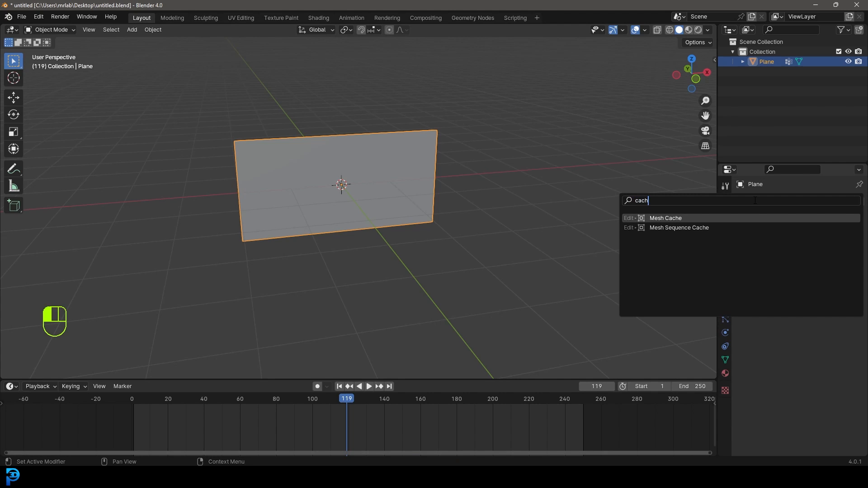
left_click(666, 217)
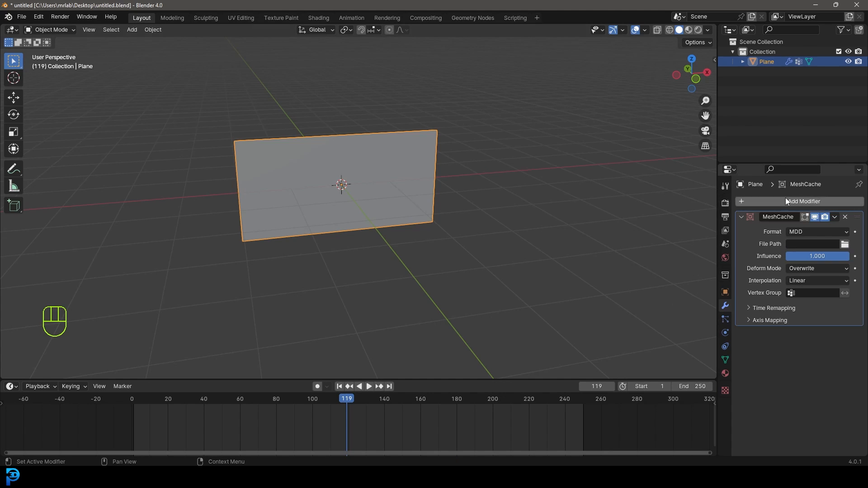
left_click(844, 243)
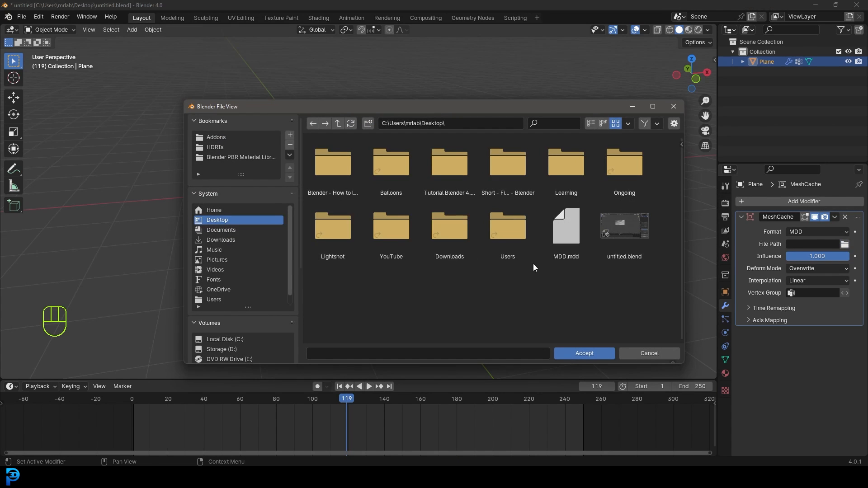
left_click(565, 226)
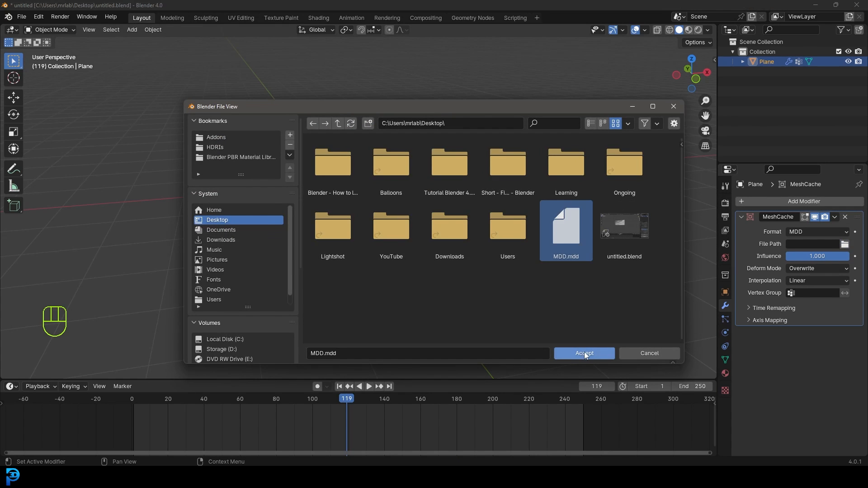
- Load MDD.mdd, play and stop the cached flag animation, and settle on frame 55
left_click(583, 353)
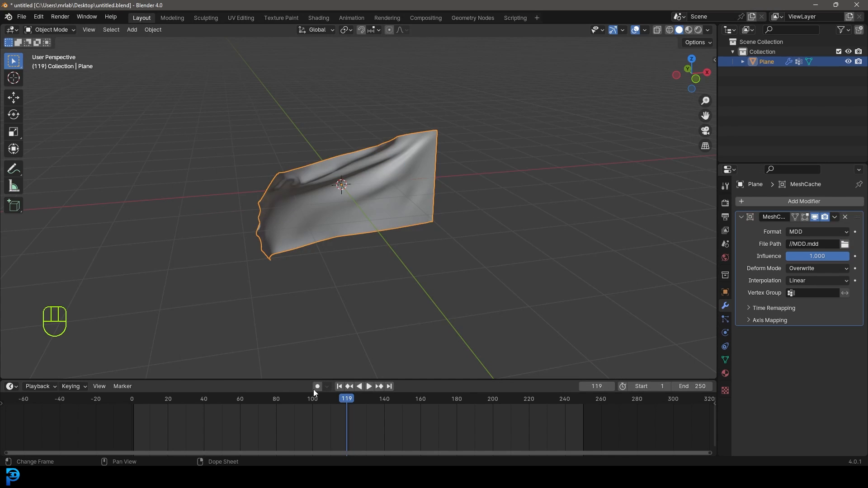
key("space")
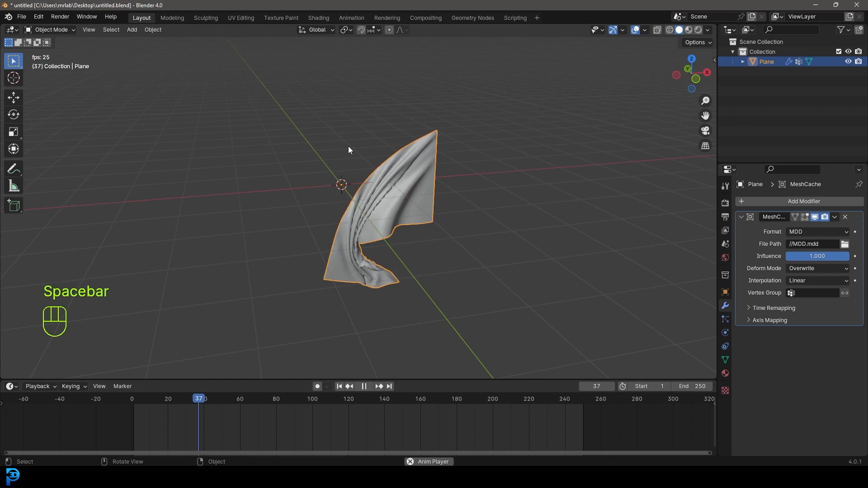
key("space")
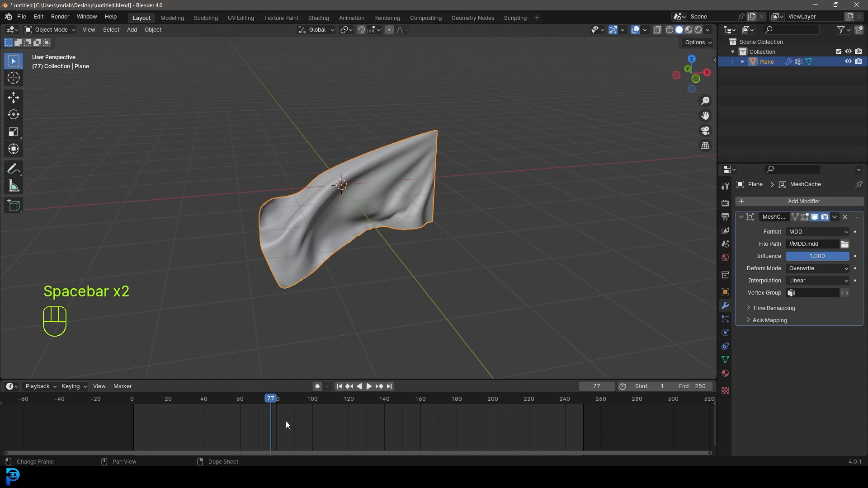
key("space")
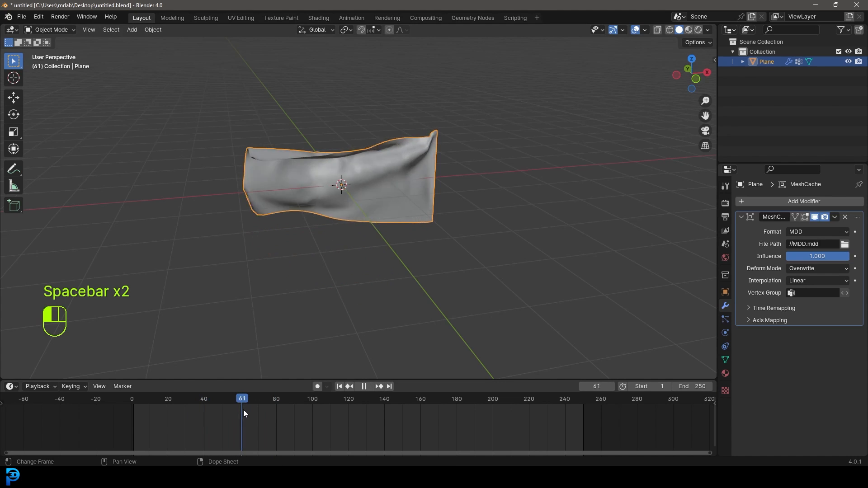
key("space")
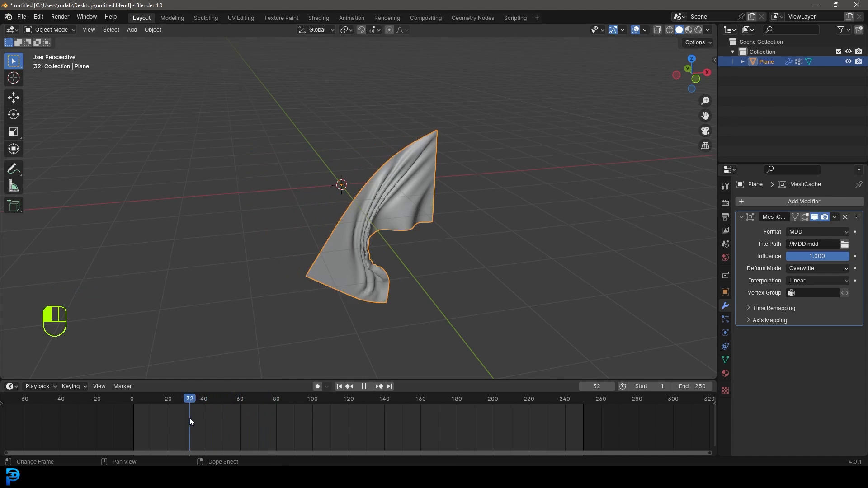
left_click_drag(189, 398, 235, 399)
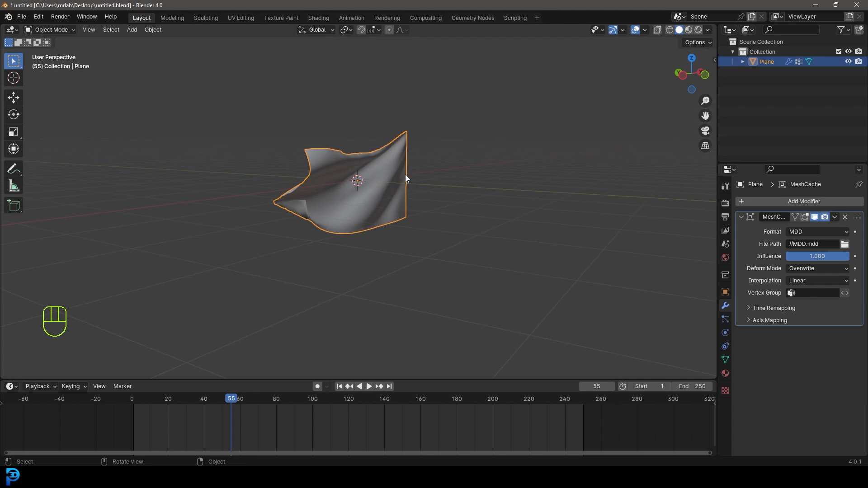
mouse_move(690, 345)
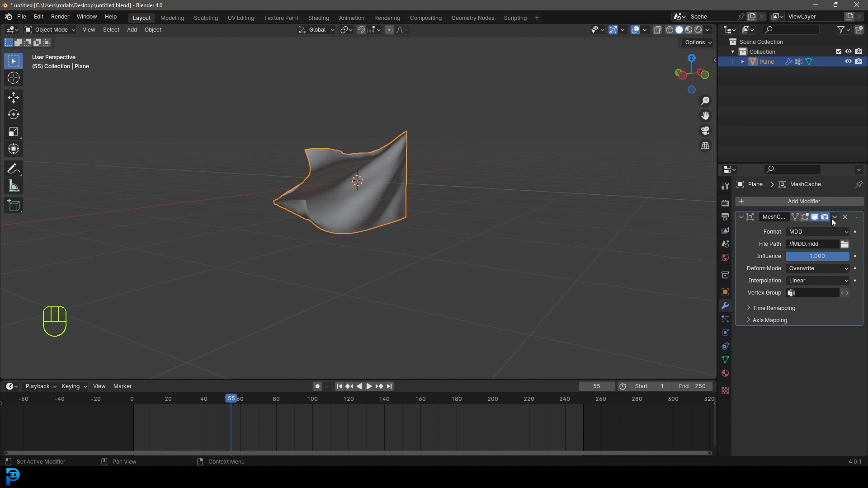
- Apply the mesh cache at frame 55, then add a fresh Mesh Cache loading MDD.mdd
left_click(845, 217)
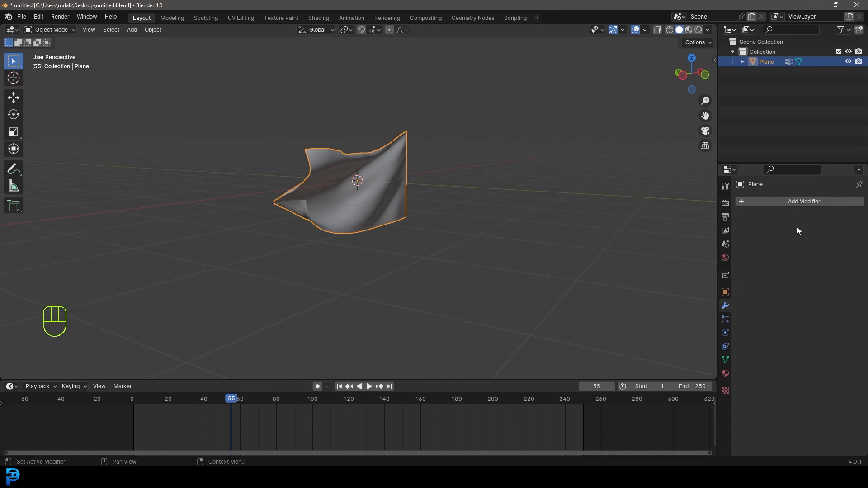
key("Tab")
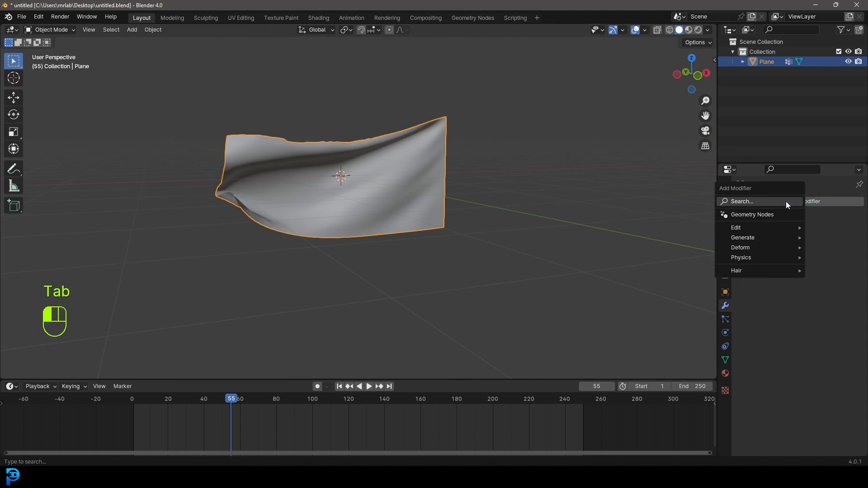
type("cac")
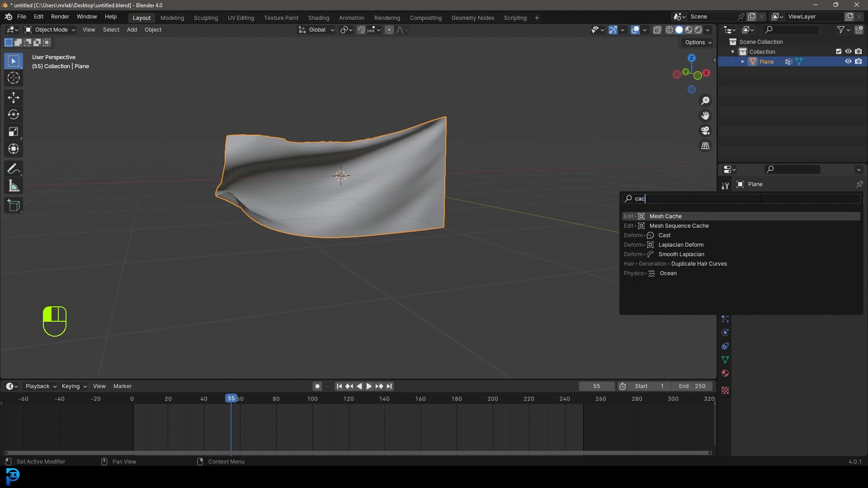
left_click(665, 216)
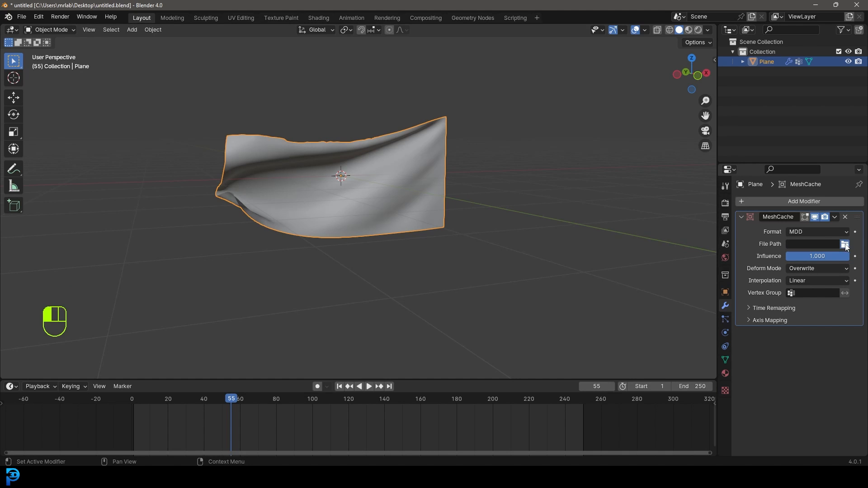
left_click(845, 244)
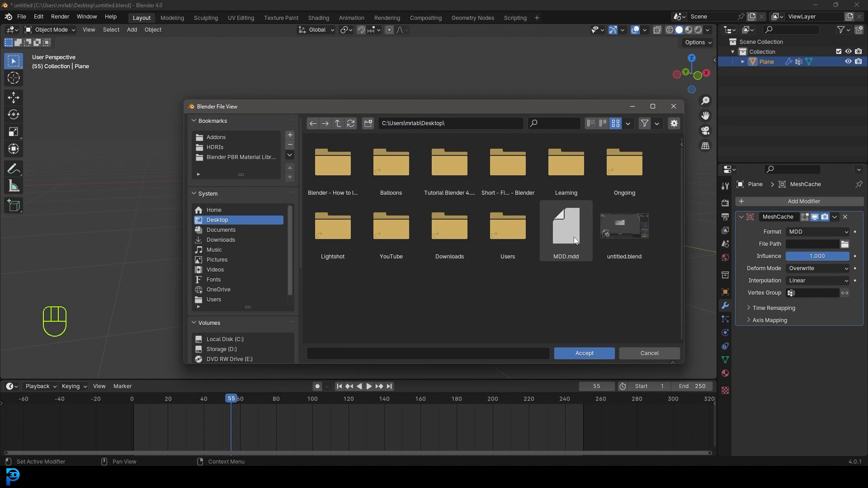
left_click(583, 353)
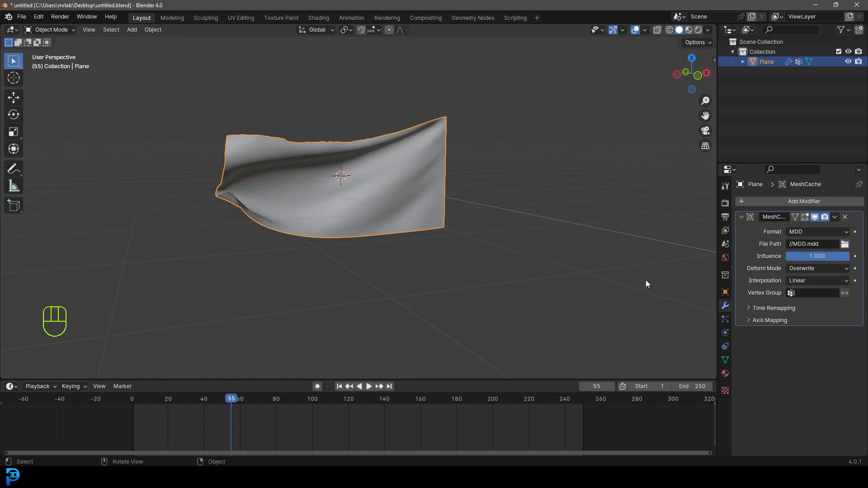
left_click(369, 385)
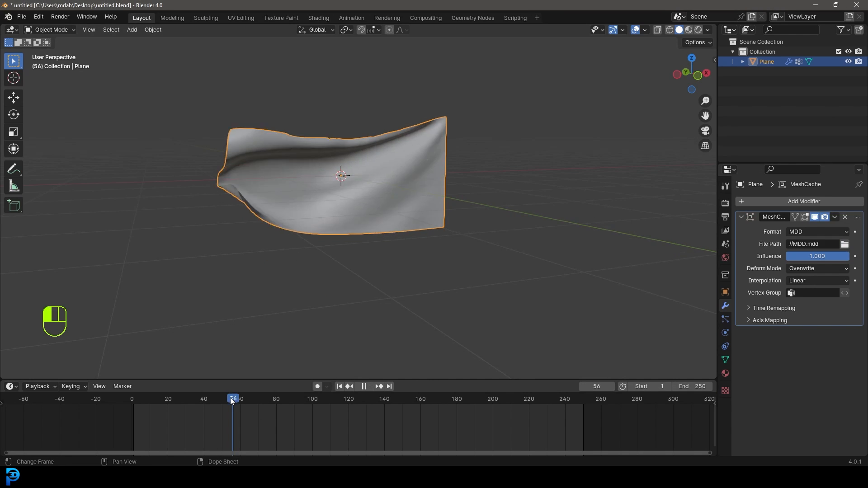
- Set End to 112 and key cache Influence 0 at frame 112 and 1 at frame 108
left_click(298, 398)
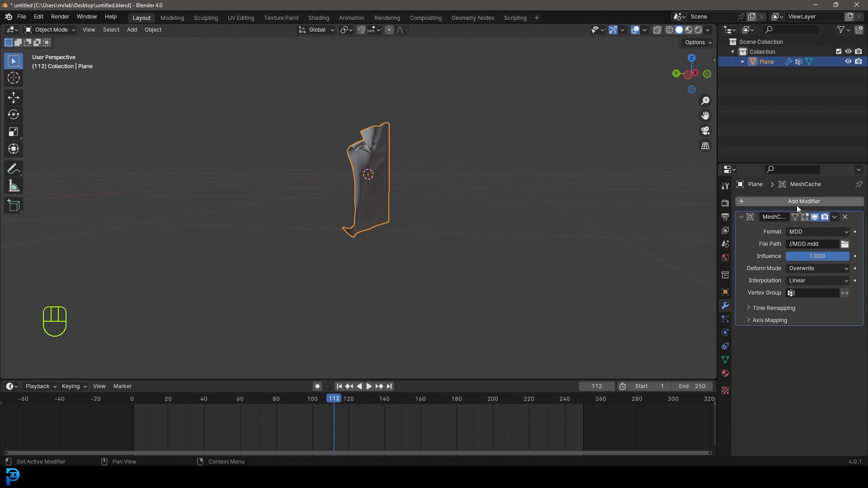
mouse_move(846, 254)
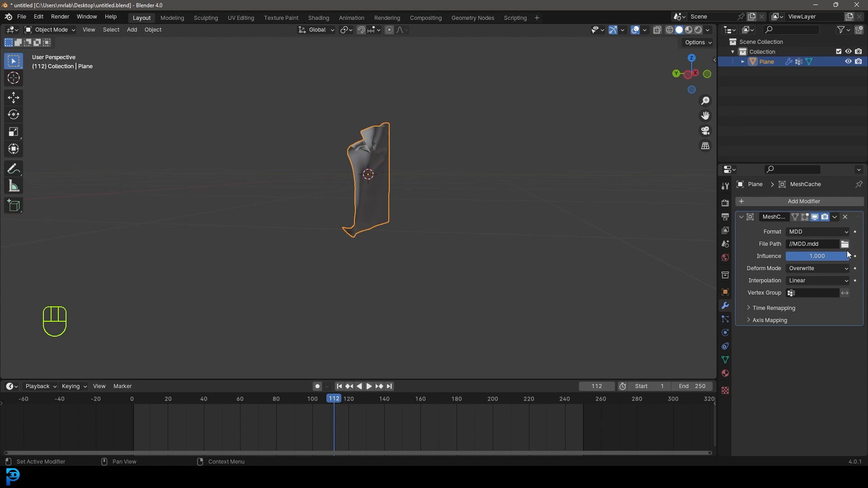
mouse_move(855, 271)
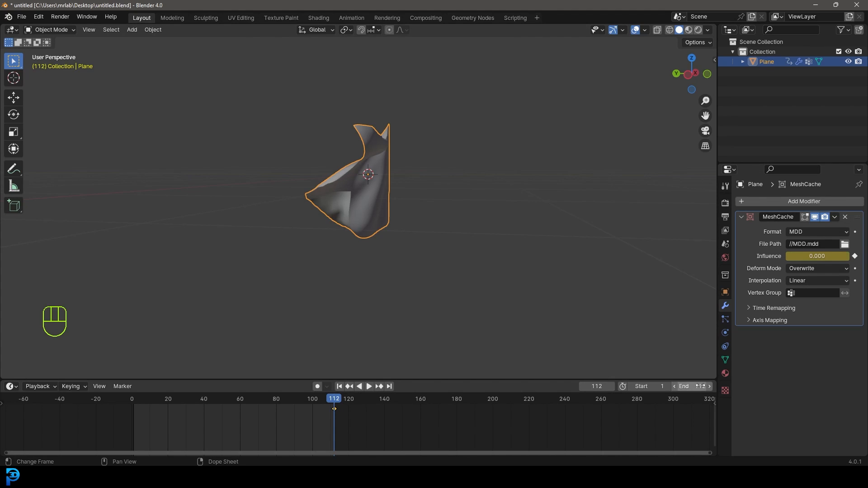
left_click(689, 386)
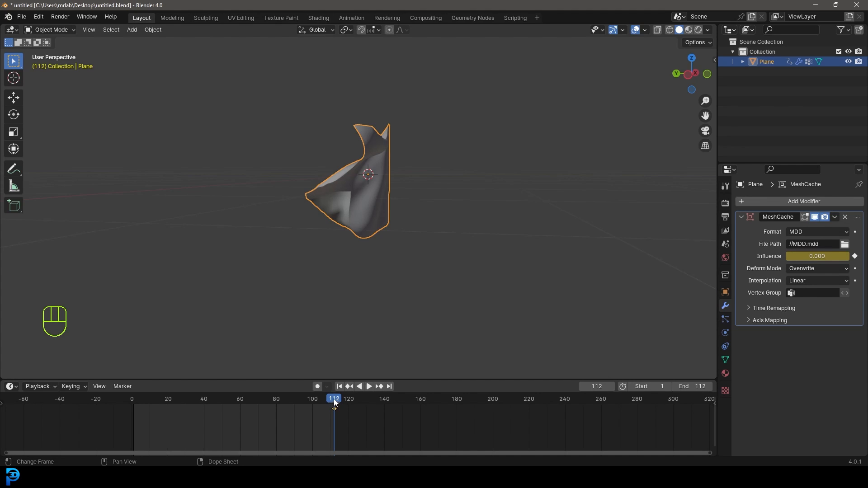
left_click(369, 386)
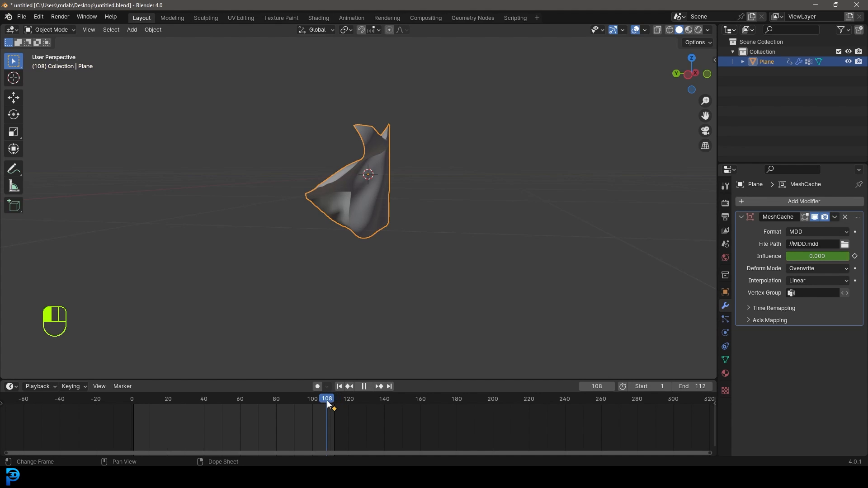
left_click(363, 385)
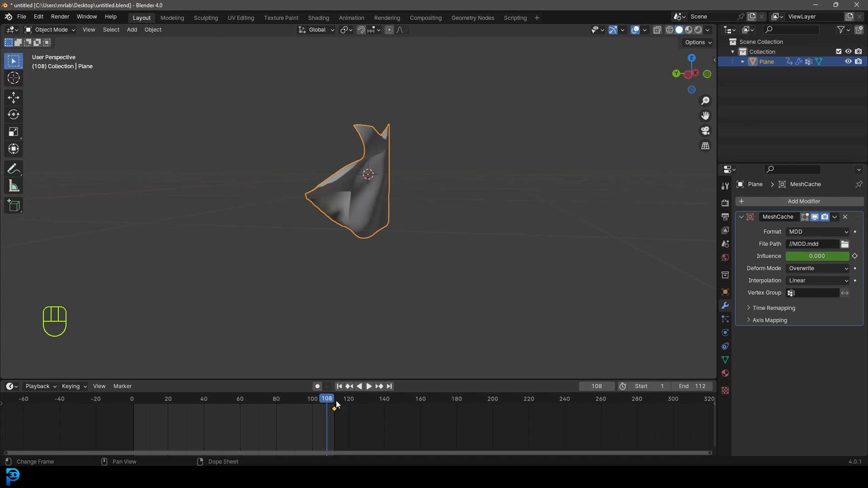
left_click_drag(791, 256, 816, 256)
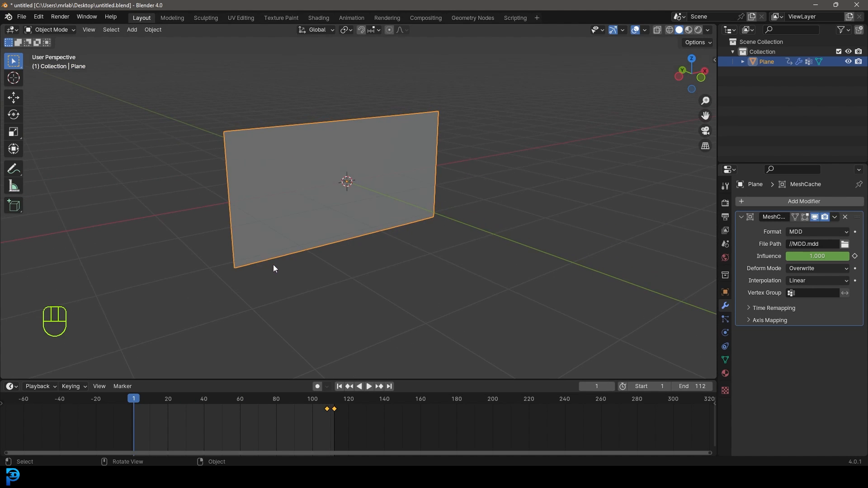
- Set the start frame to 55 and check the flag at frames 55, 108 and 112
left_click(369, 387)
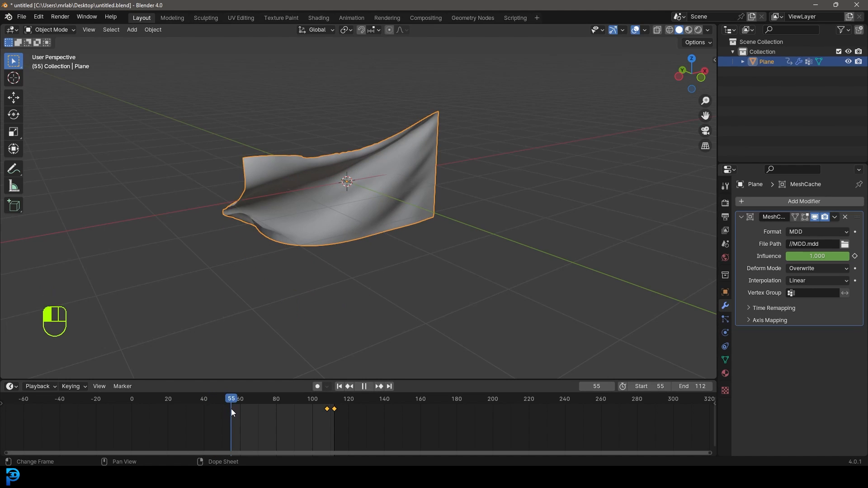
left_click(364, 386)
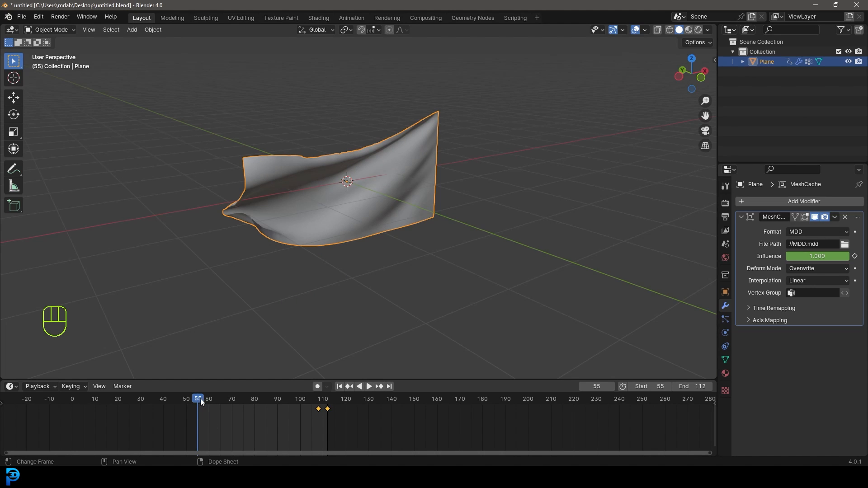
left_click(368, 386)
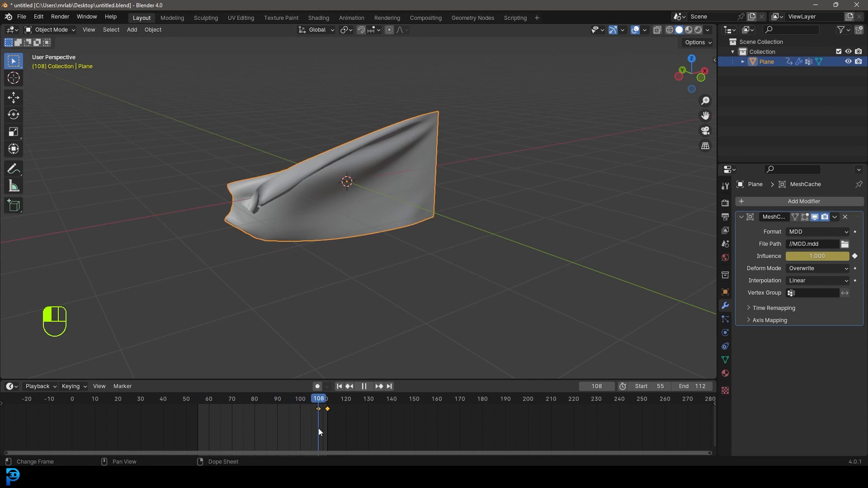
left_click(325, 399)
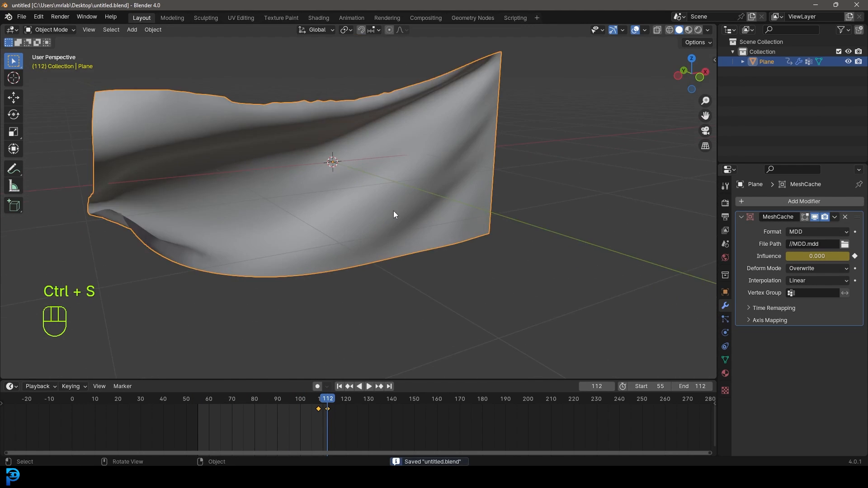
- Play the animation, then stop and jump between the scene's end frames
key("space")
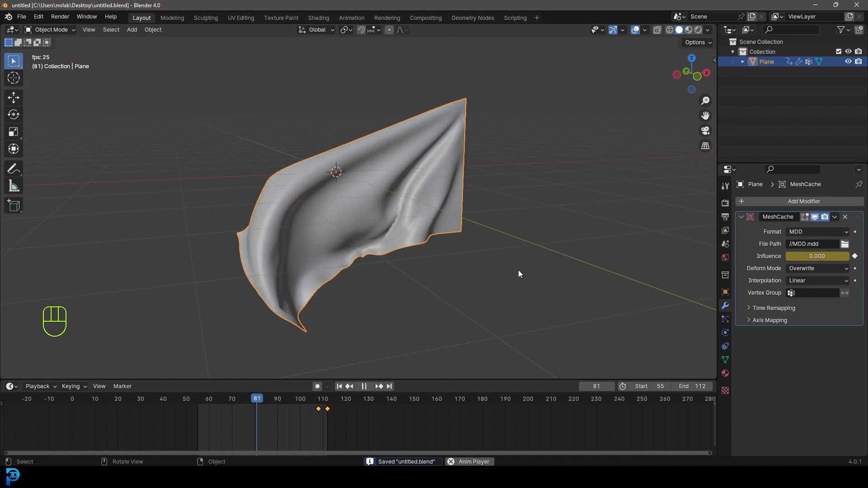
key("shift+Left")
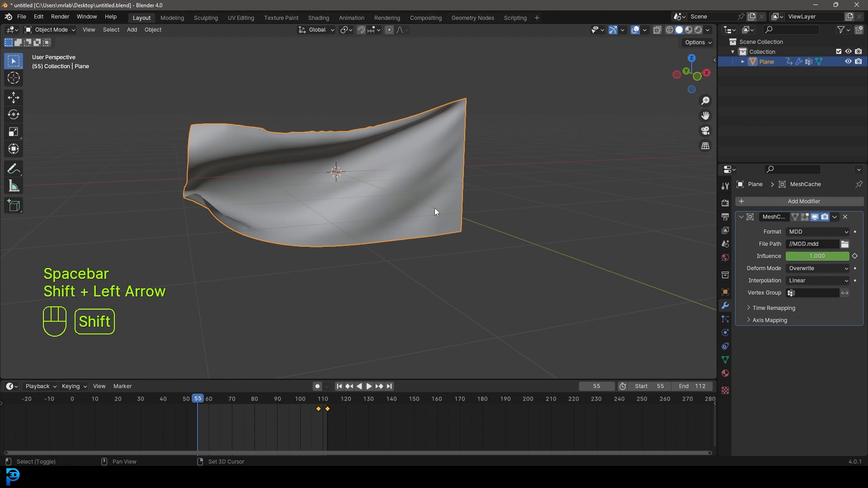
key("shift+Right")
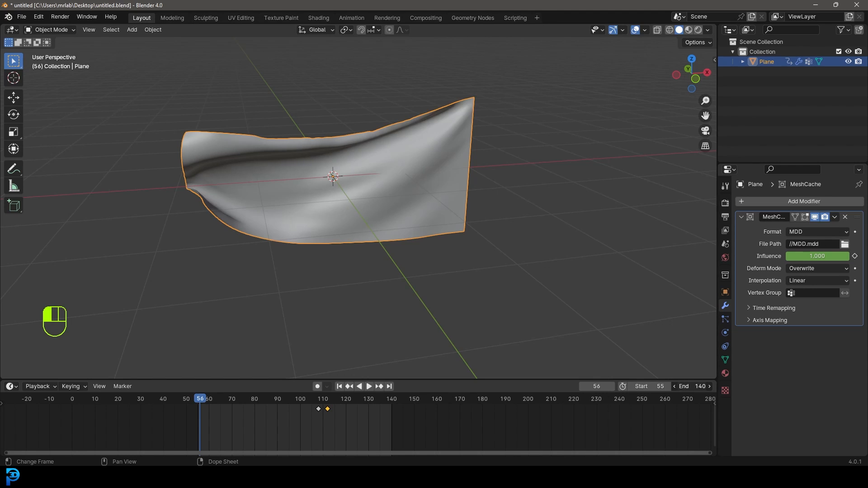
- Move the influence keyframes to frames 136–140 and play the loop through to frame 140
key("g")
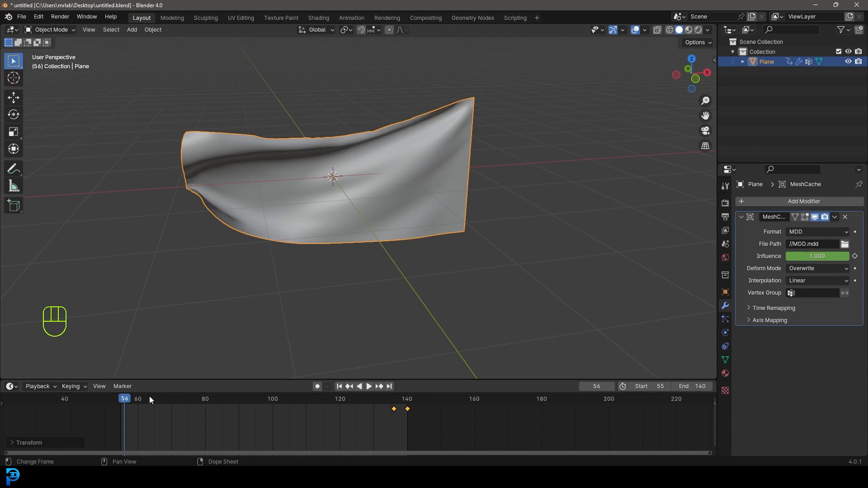
key("space")
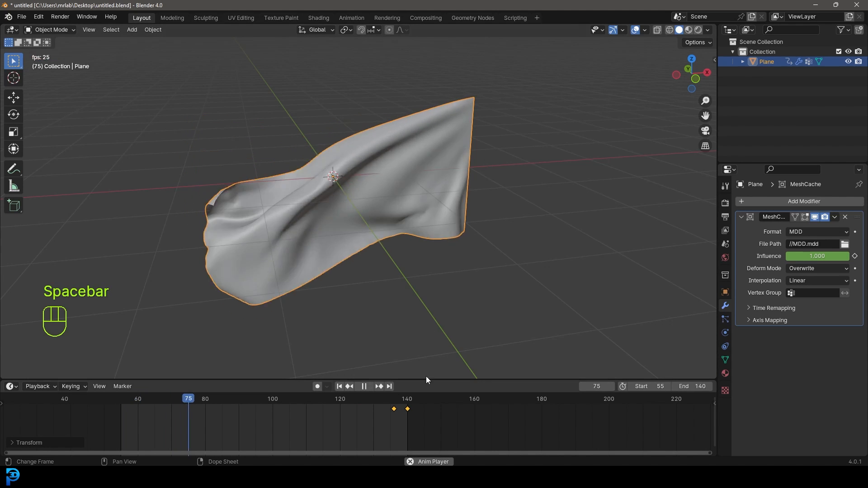
key("space")
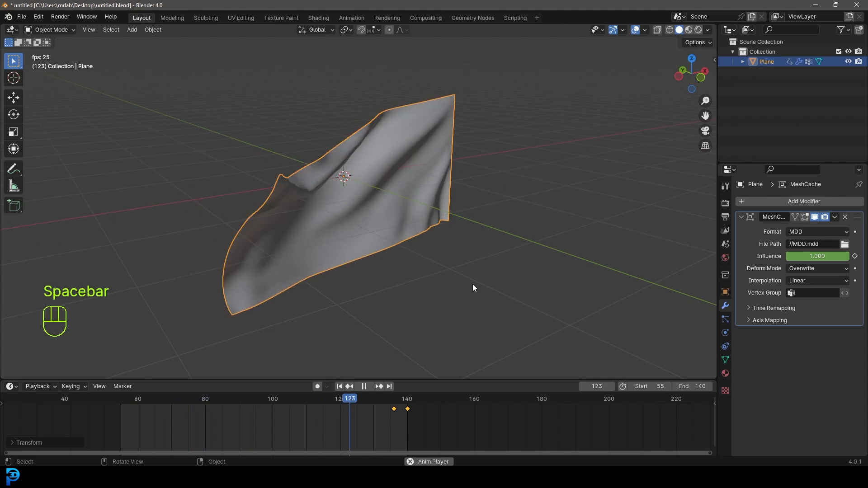
key("space")
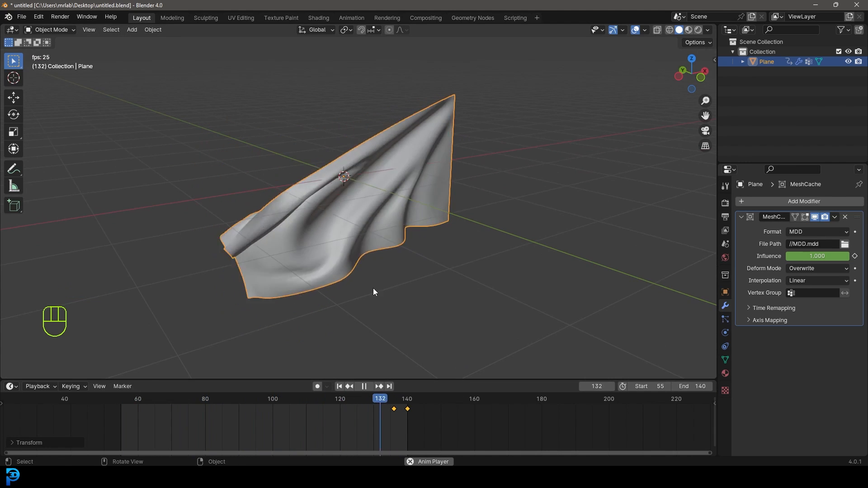
key("space")
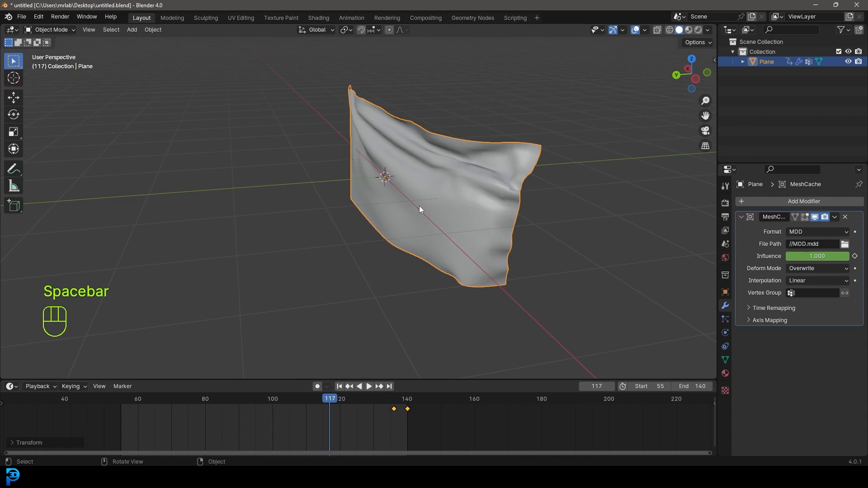
key("shift+Right")
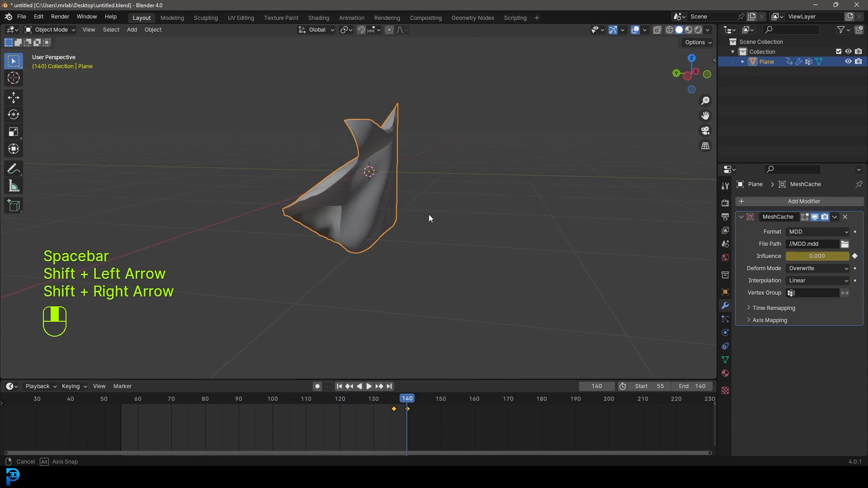